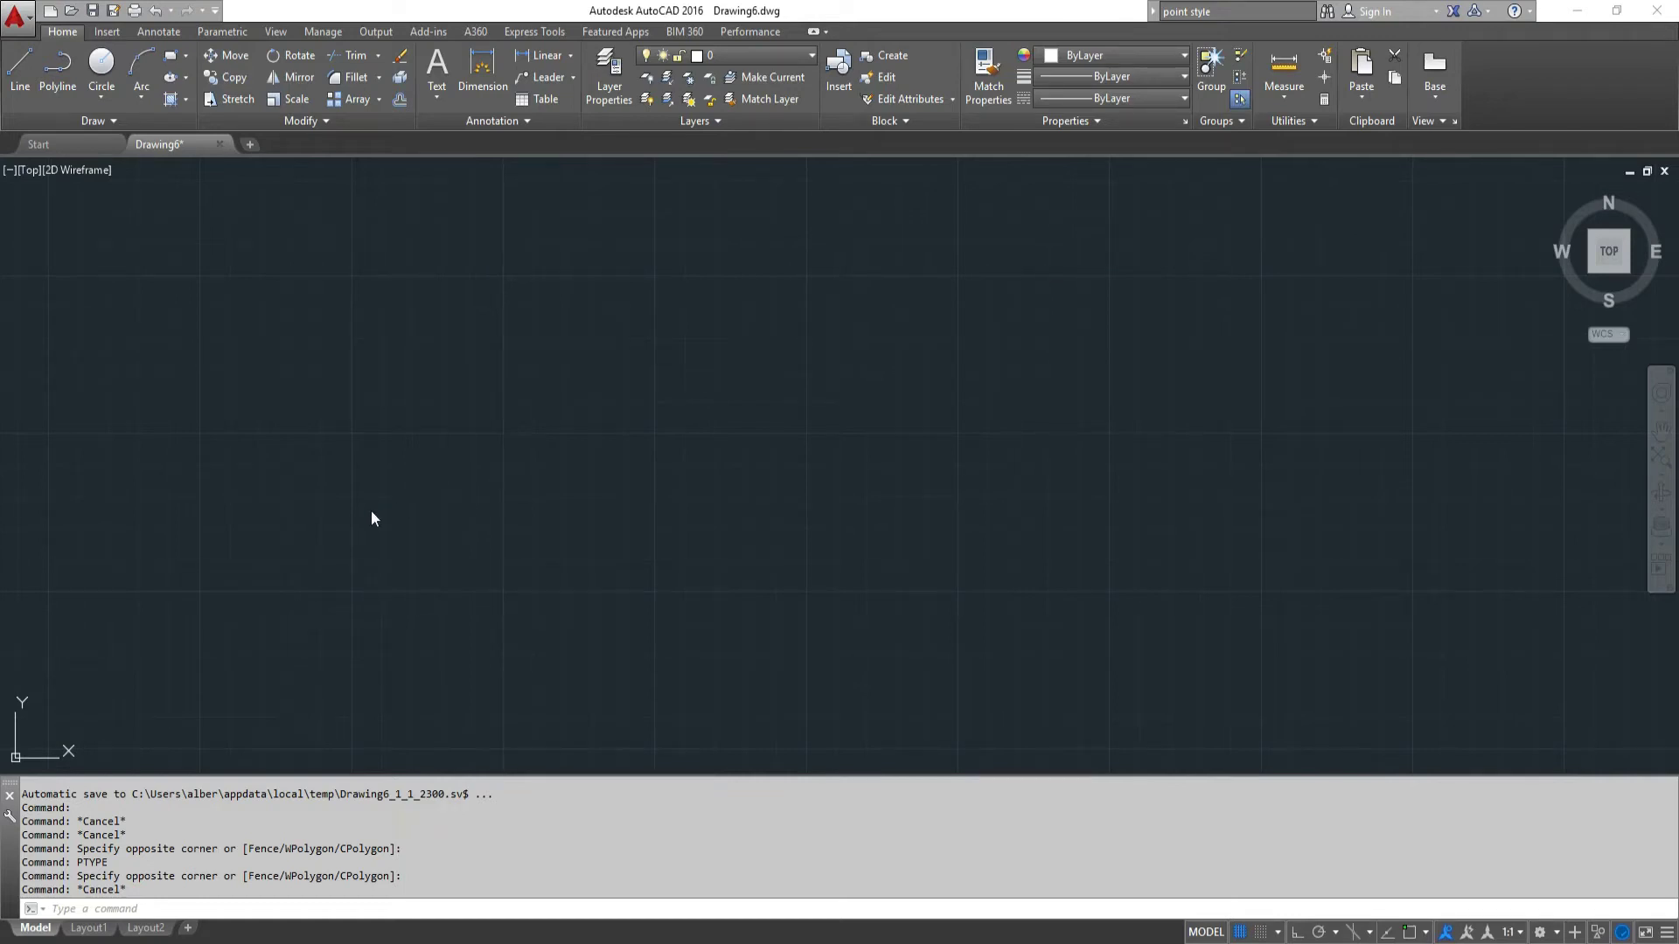
{"action": "mouse_move", "coordinate": [338, 537]}
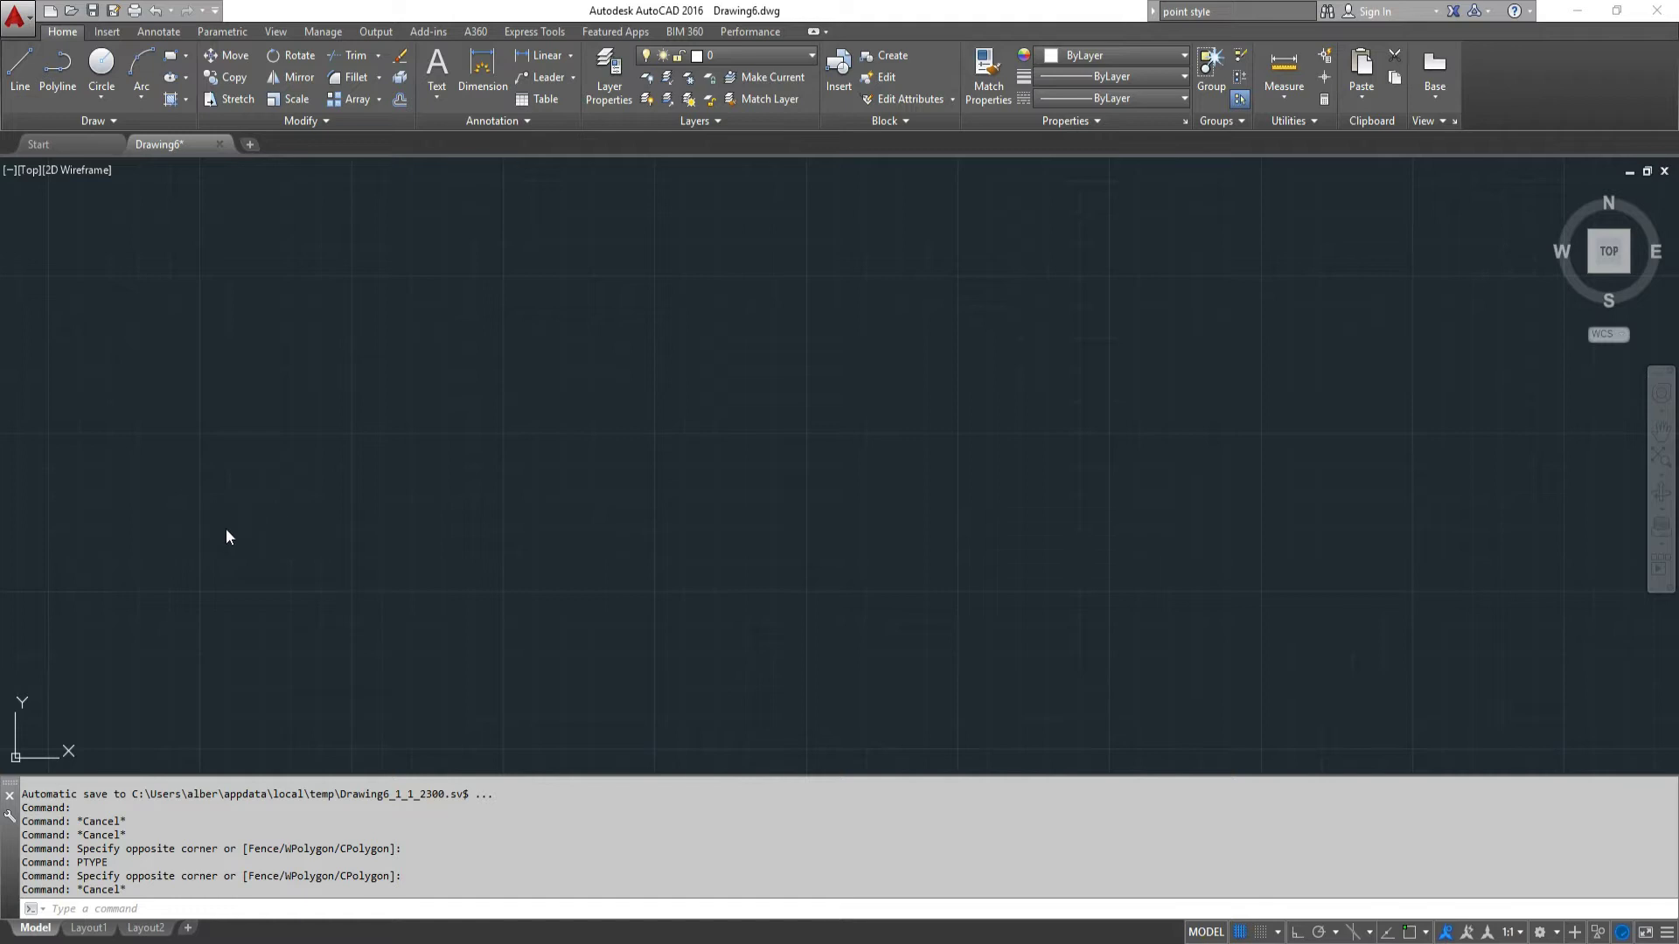
{"action": "mouse_move", "coordinate": [361, 521]}
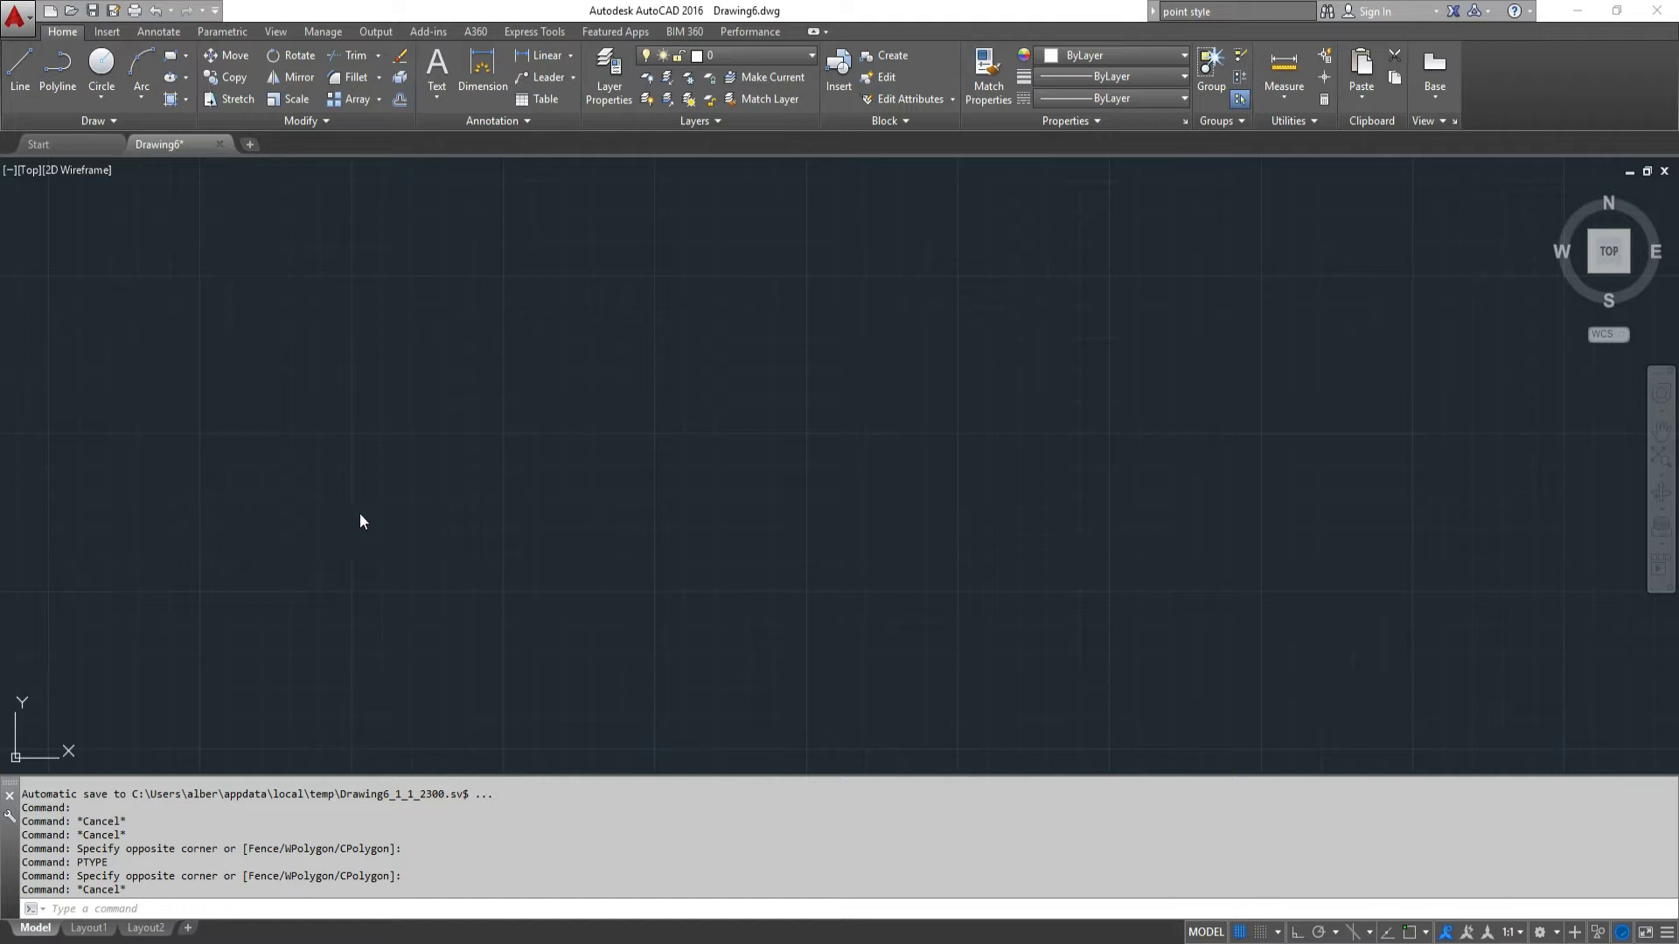
{"action": "mouse_move", "coordinate": [423, 521]}
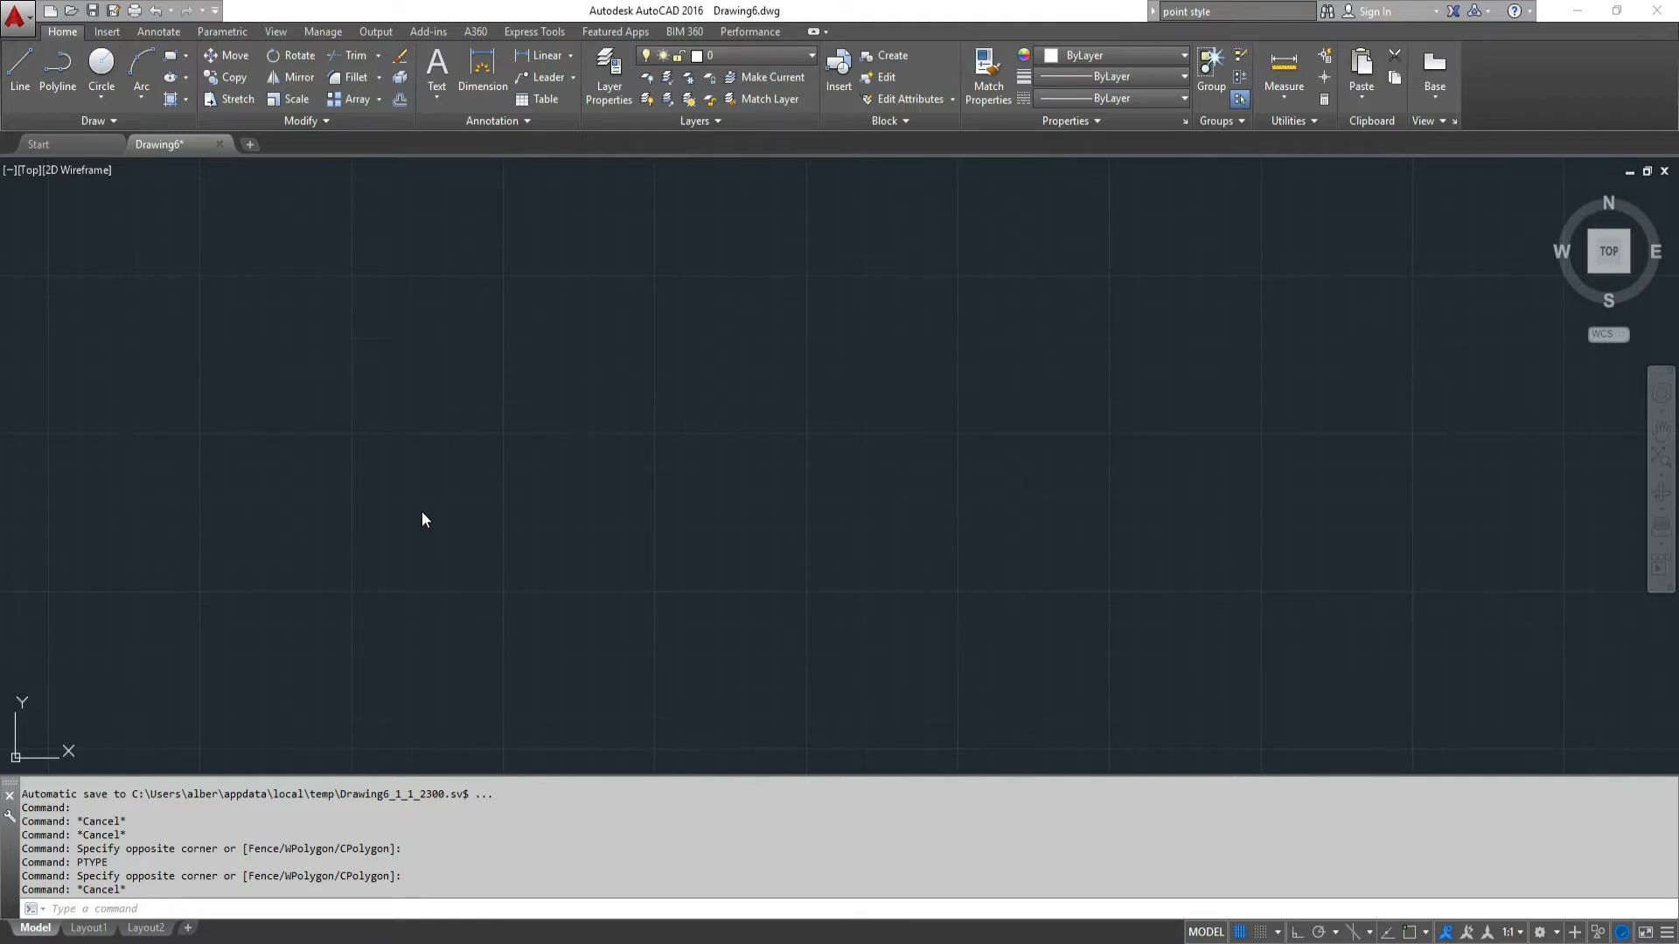
{"action": "mouse_move", "coordinate": [308, 525]}
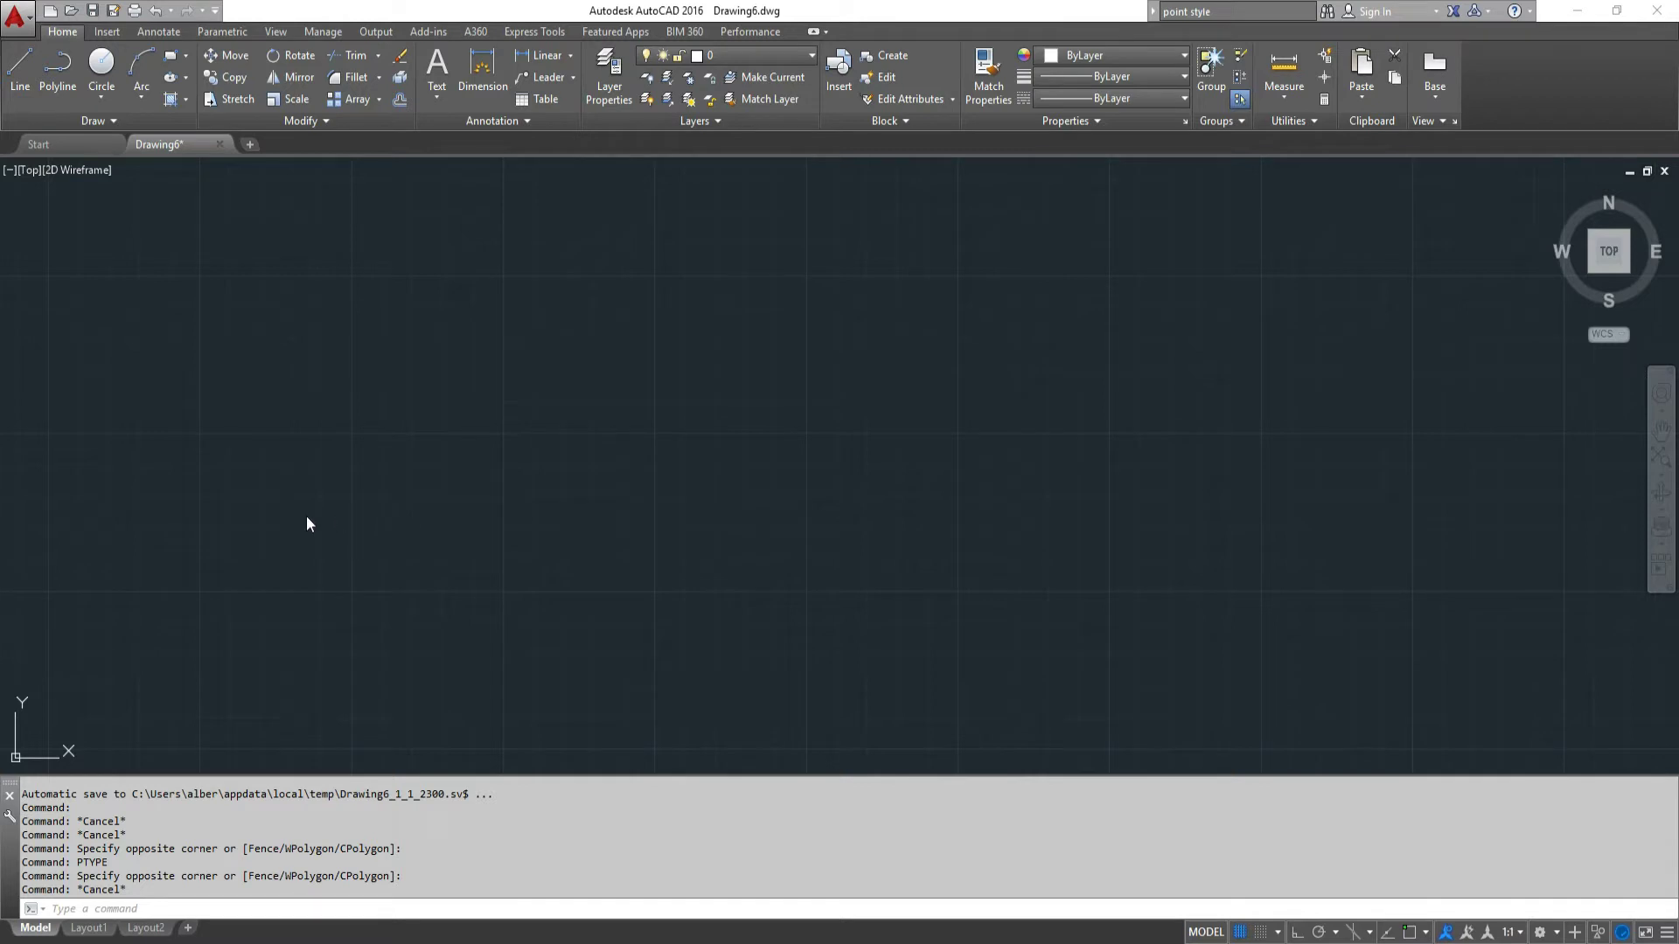
{"action": "mouse_move", "coordinate": [294, 523]}
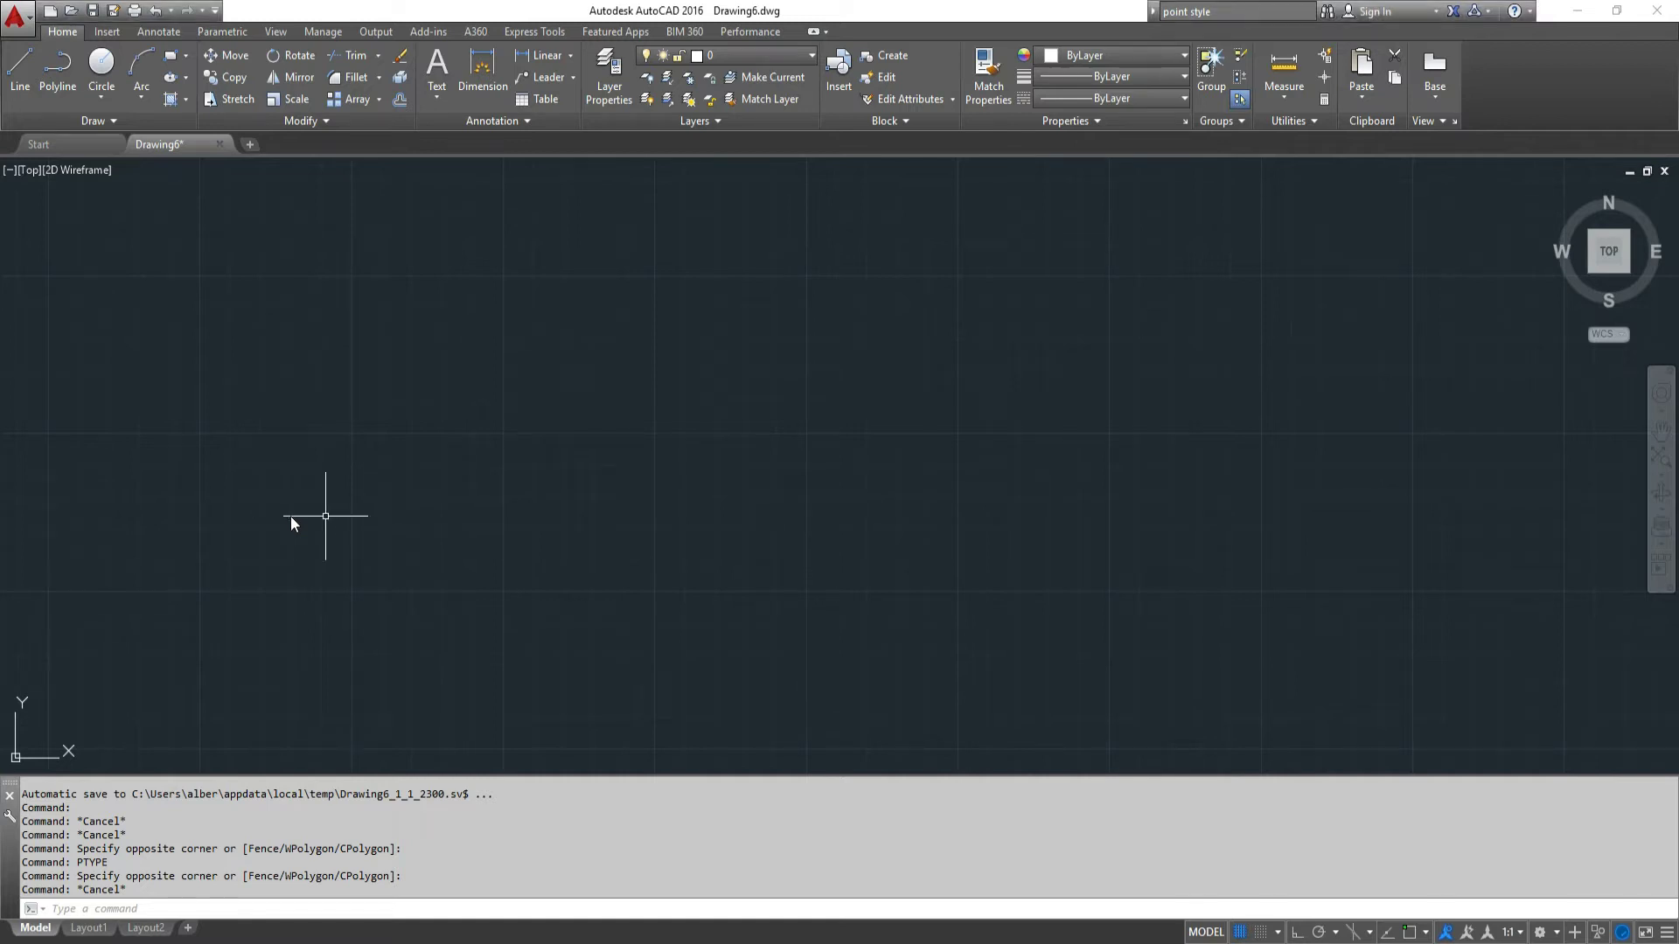
Draw a 10-unit horizontal line from a picked start point and start the DIVIDE command.
{"action": "left_click", "coordinate": [325, 518]}
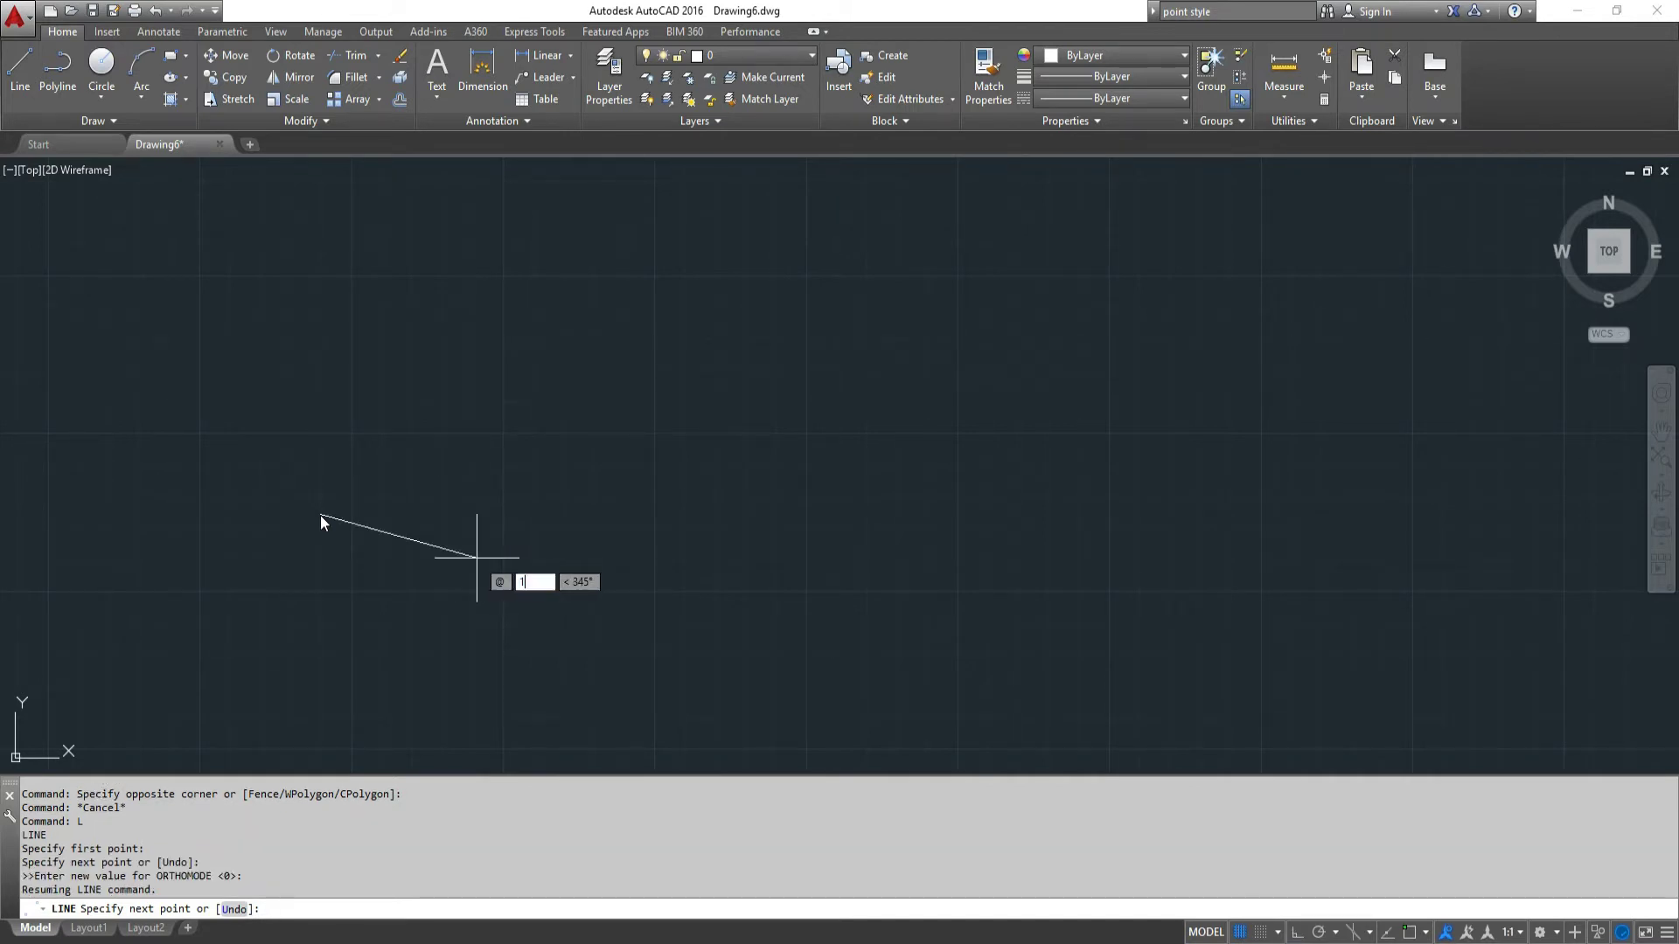
{"action": "type", "text": "10"}
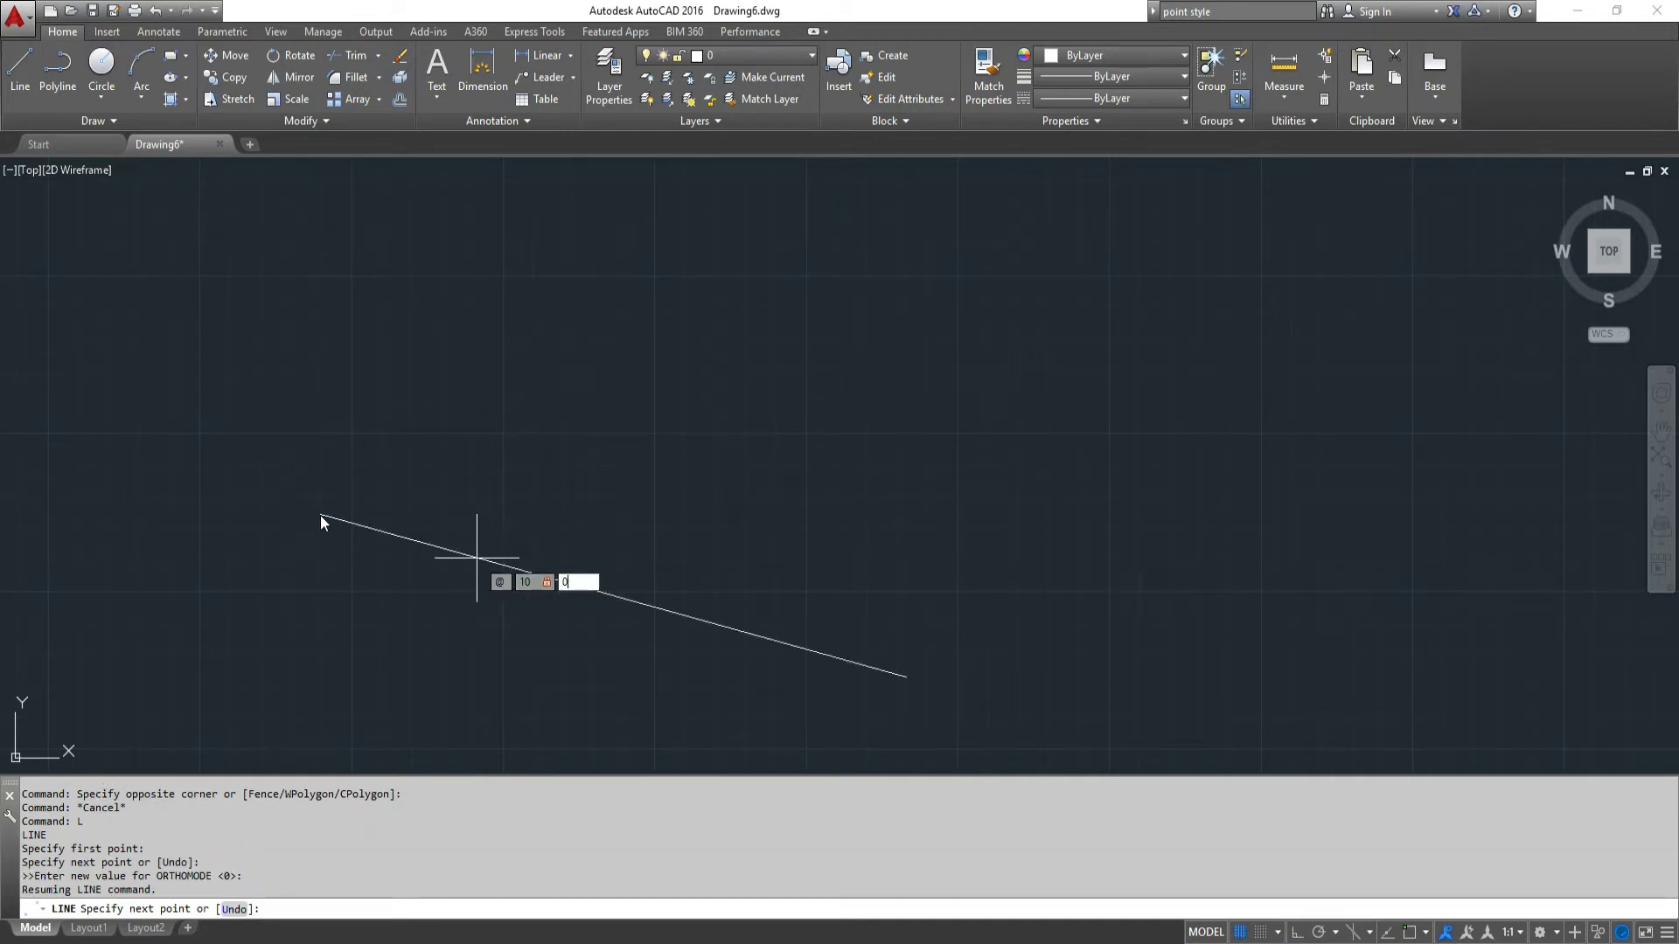
{"action": "right_click", "coordinate": [561, 544]}
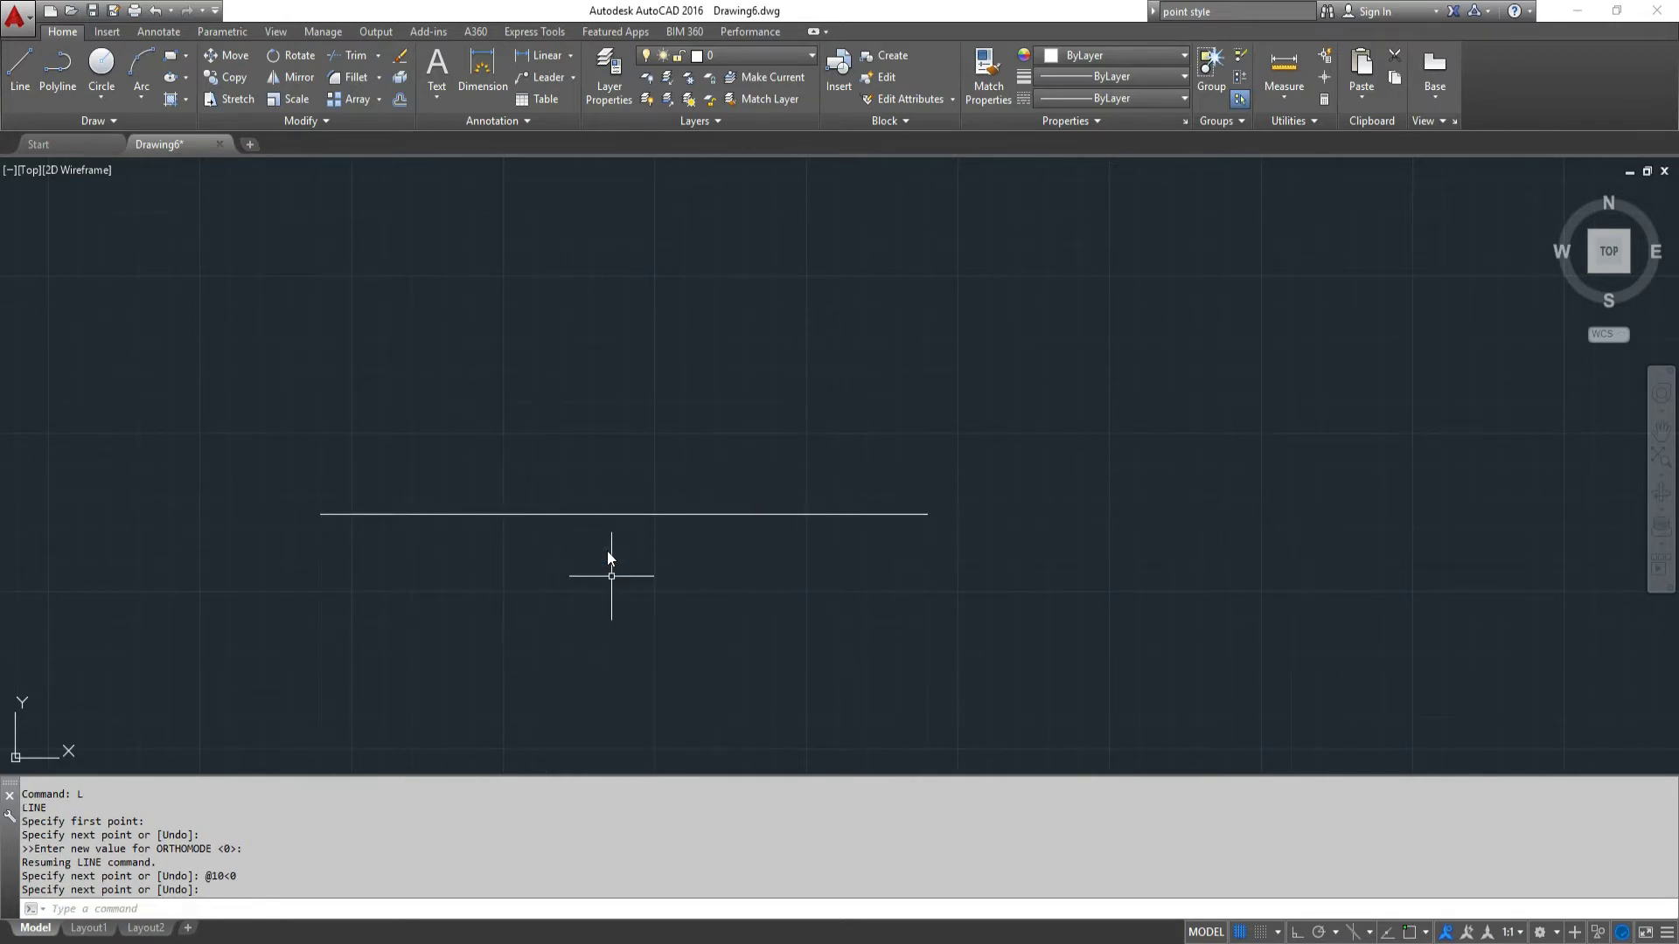
{"action": "type", "text": "divide:"}
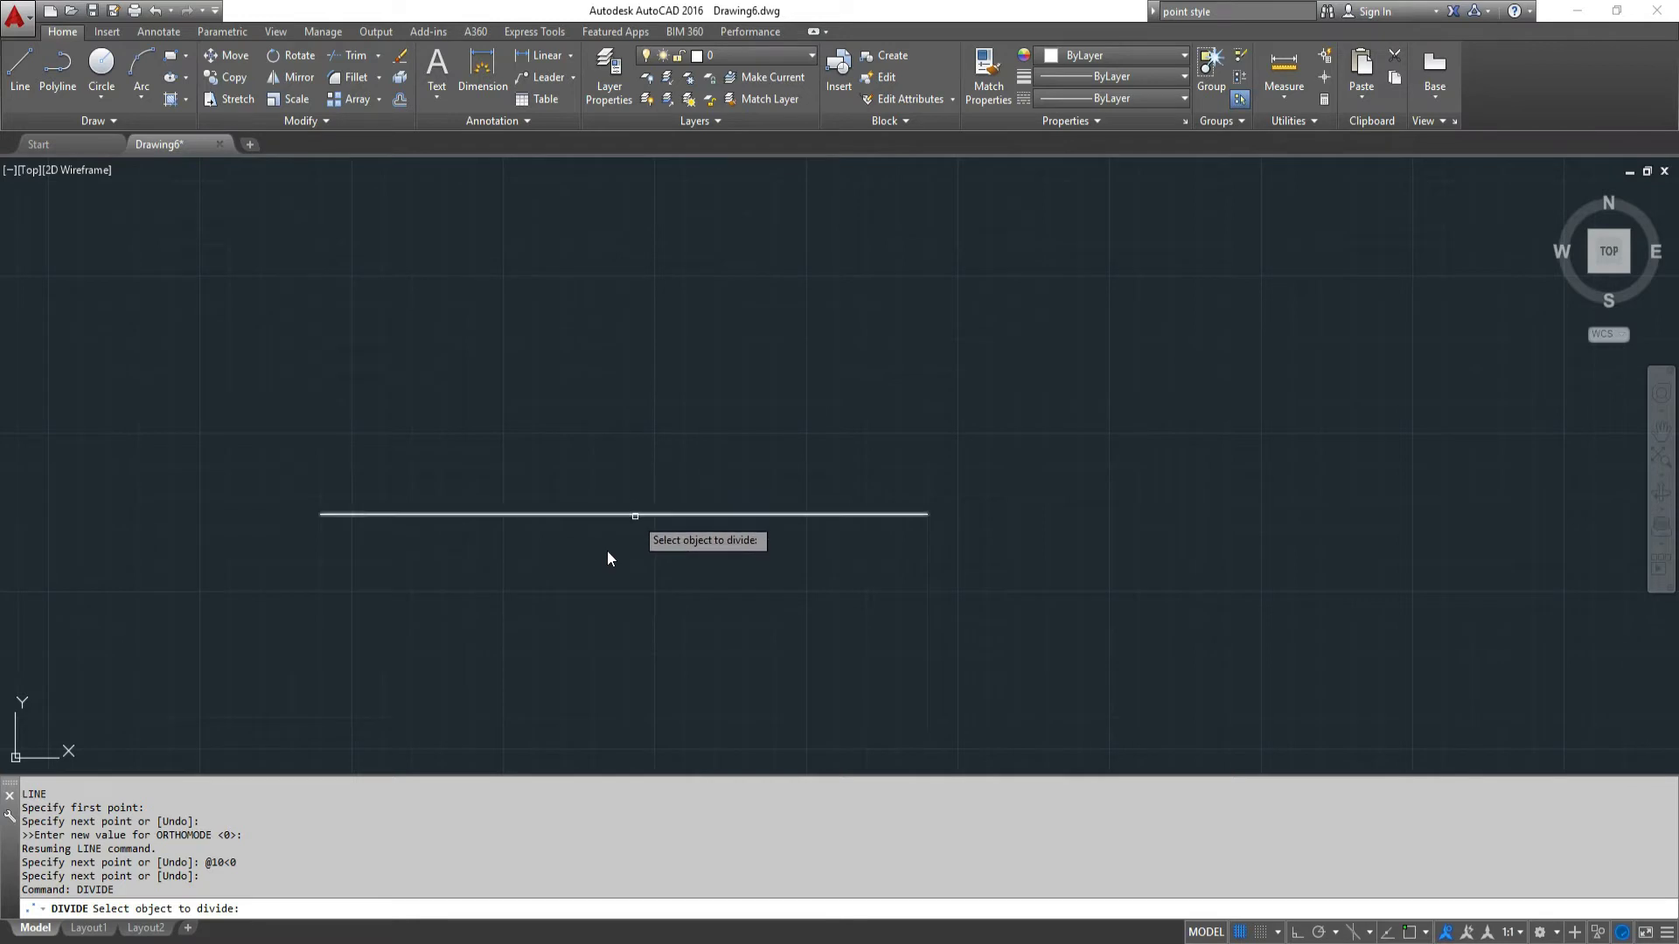
Divide the selected line into 4 equal segments.
{"action": "left_click", "coordinate": [624, 514]}
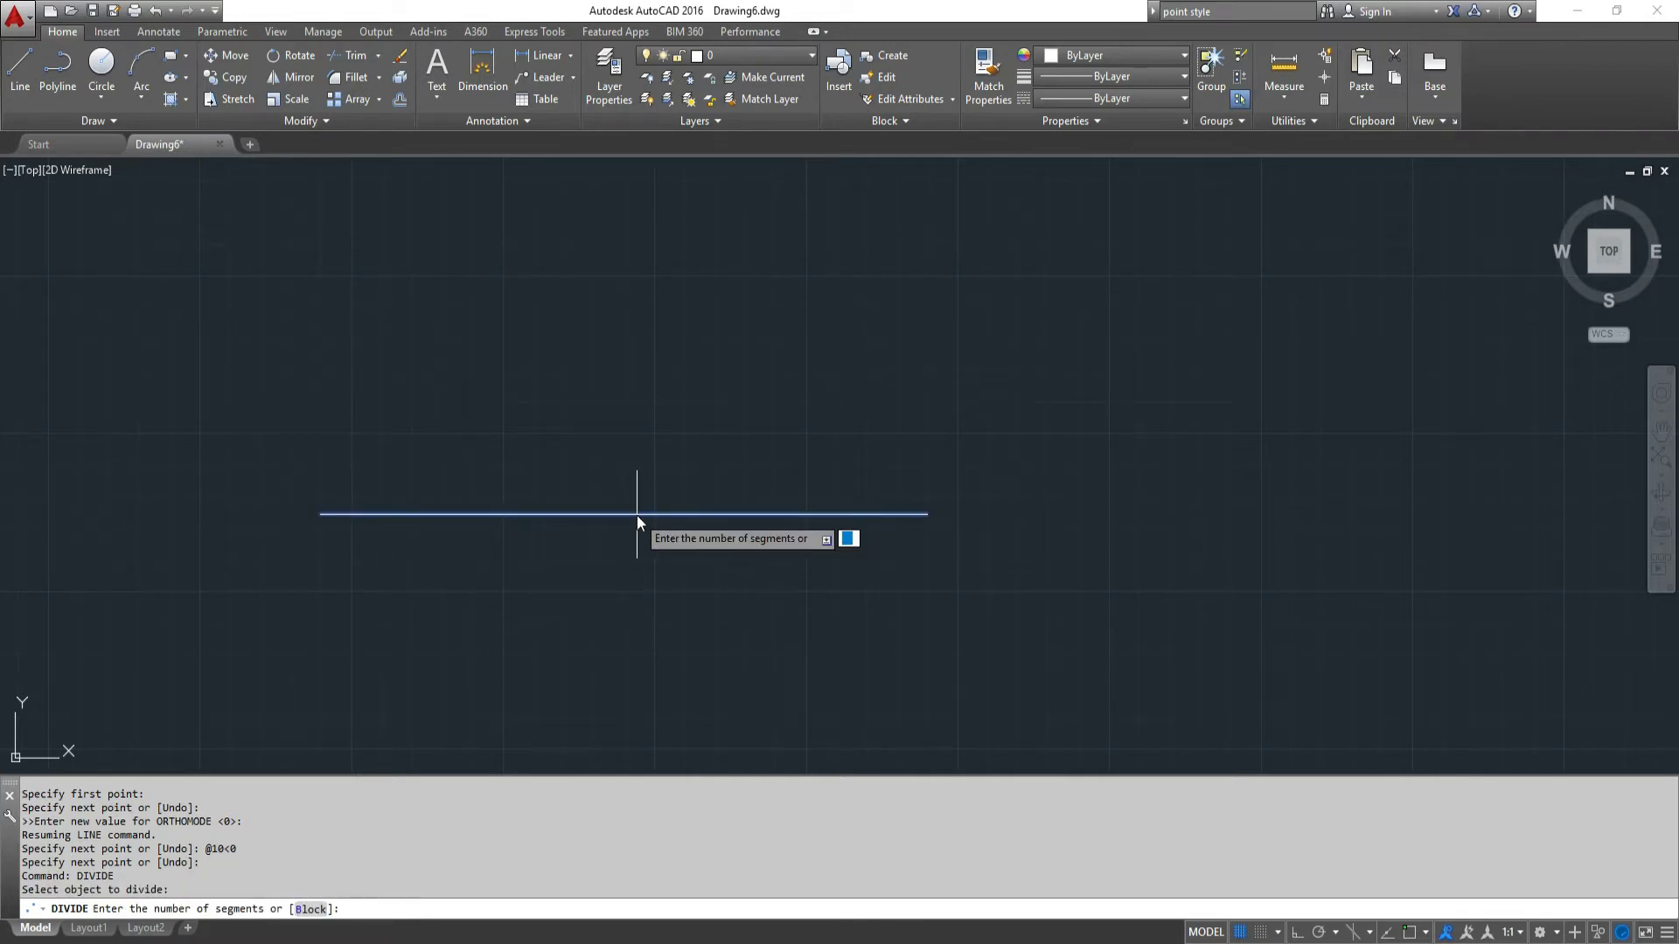
{"action": "type", "text": "4"}
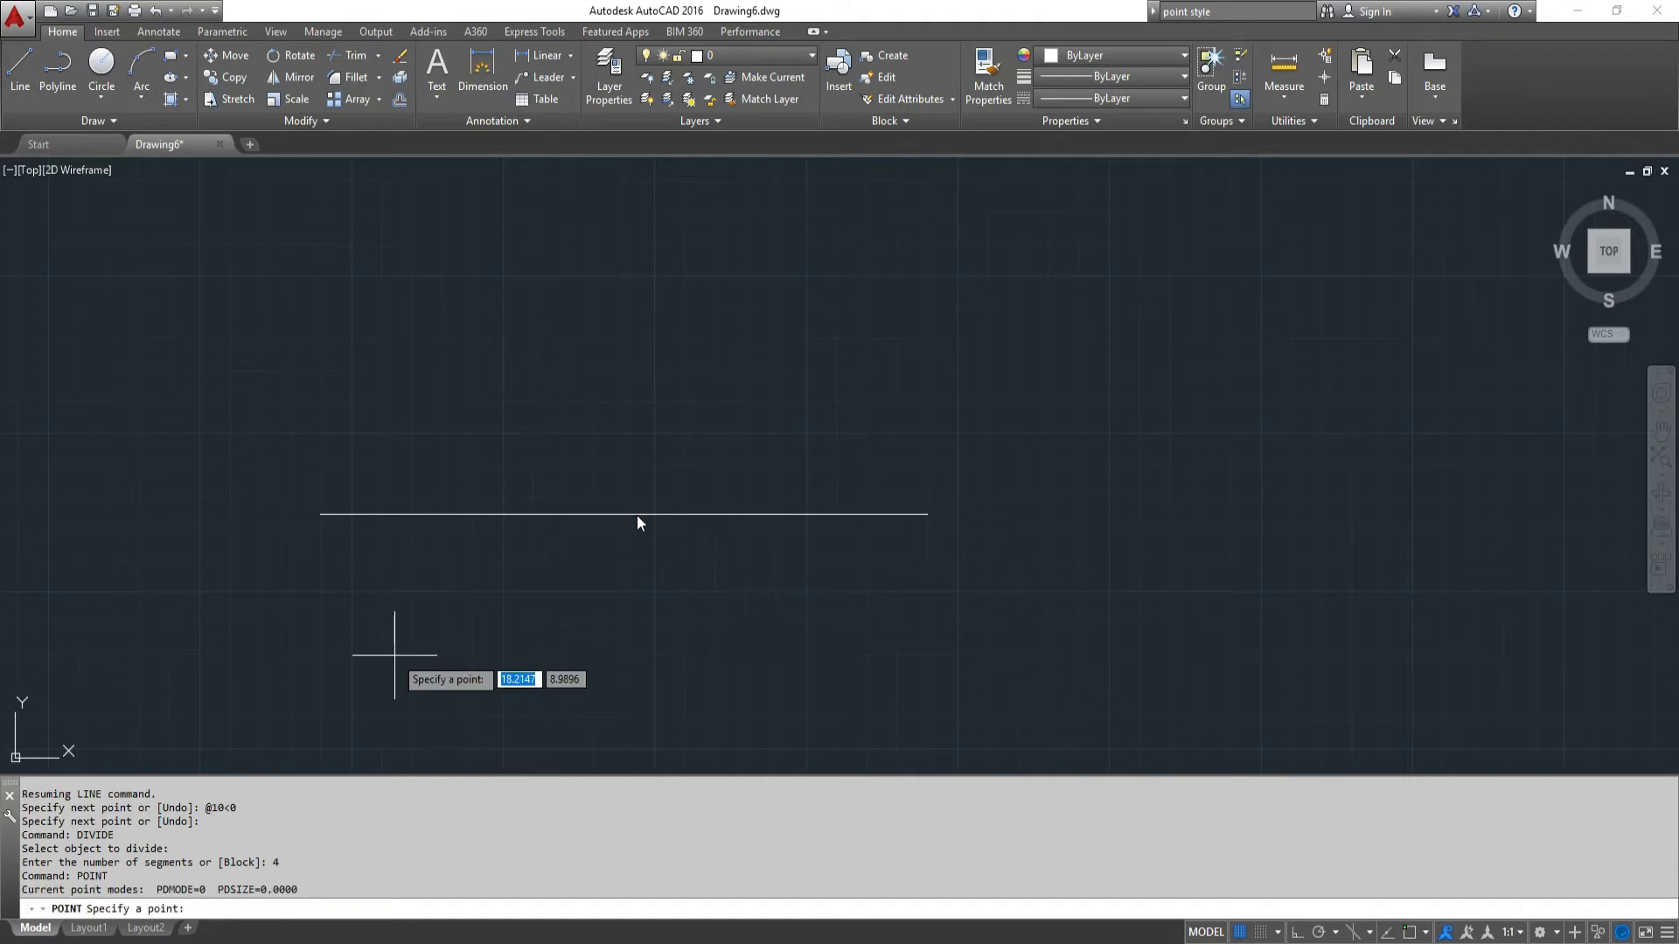
{"action": "mouse_move", "coordinate": [956, 530]}
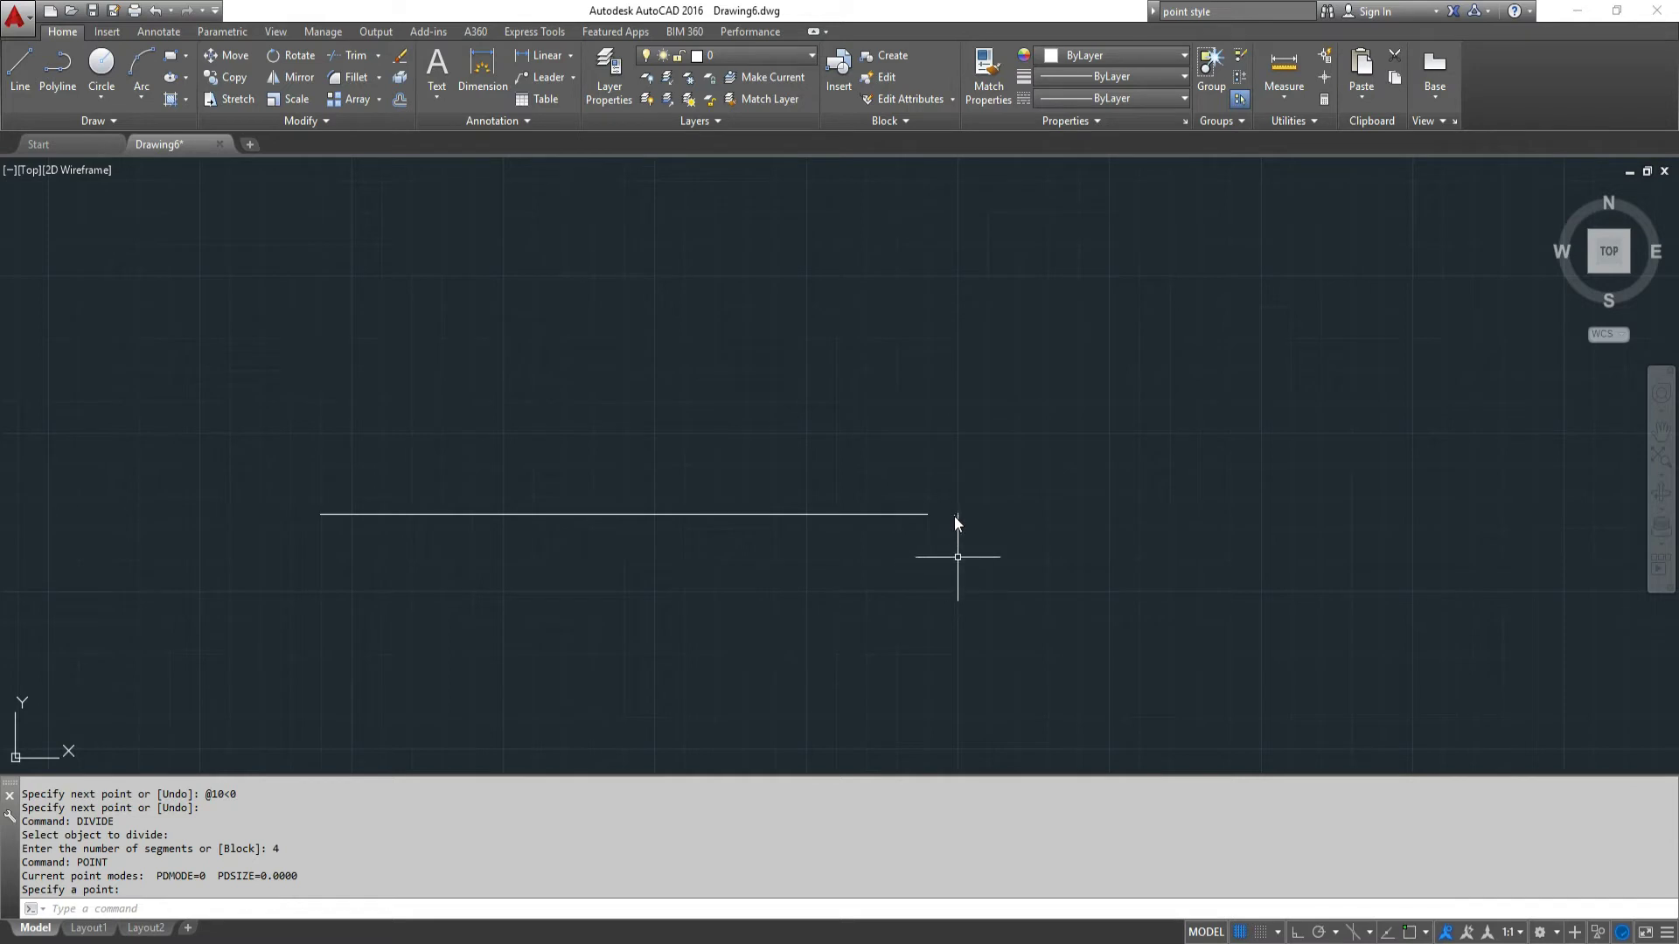
{"action": "mouse_move", "coordinate": [888, 570]}
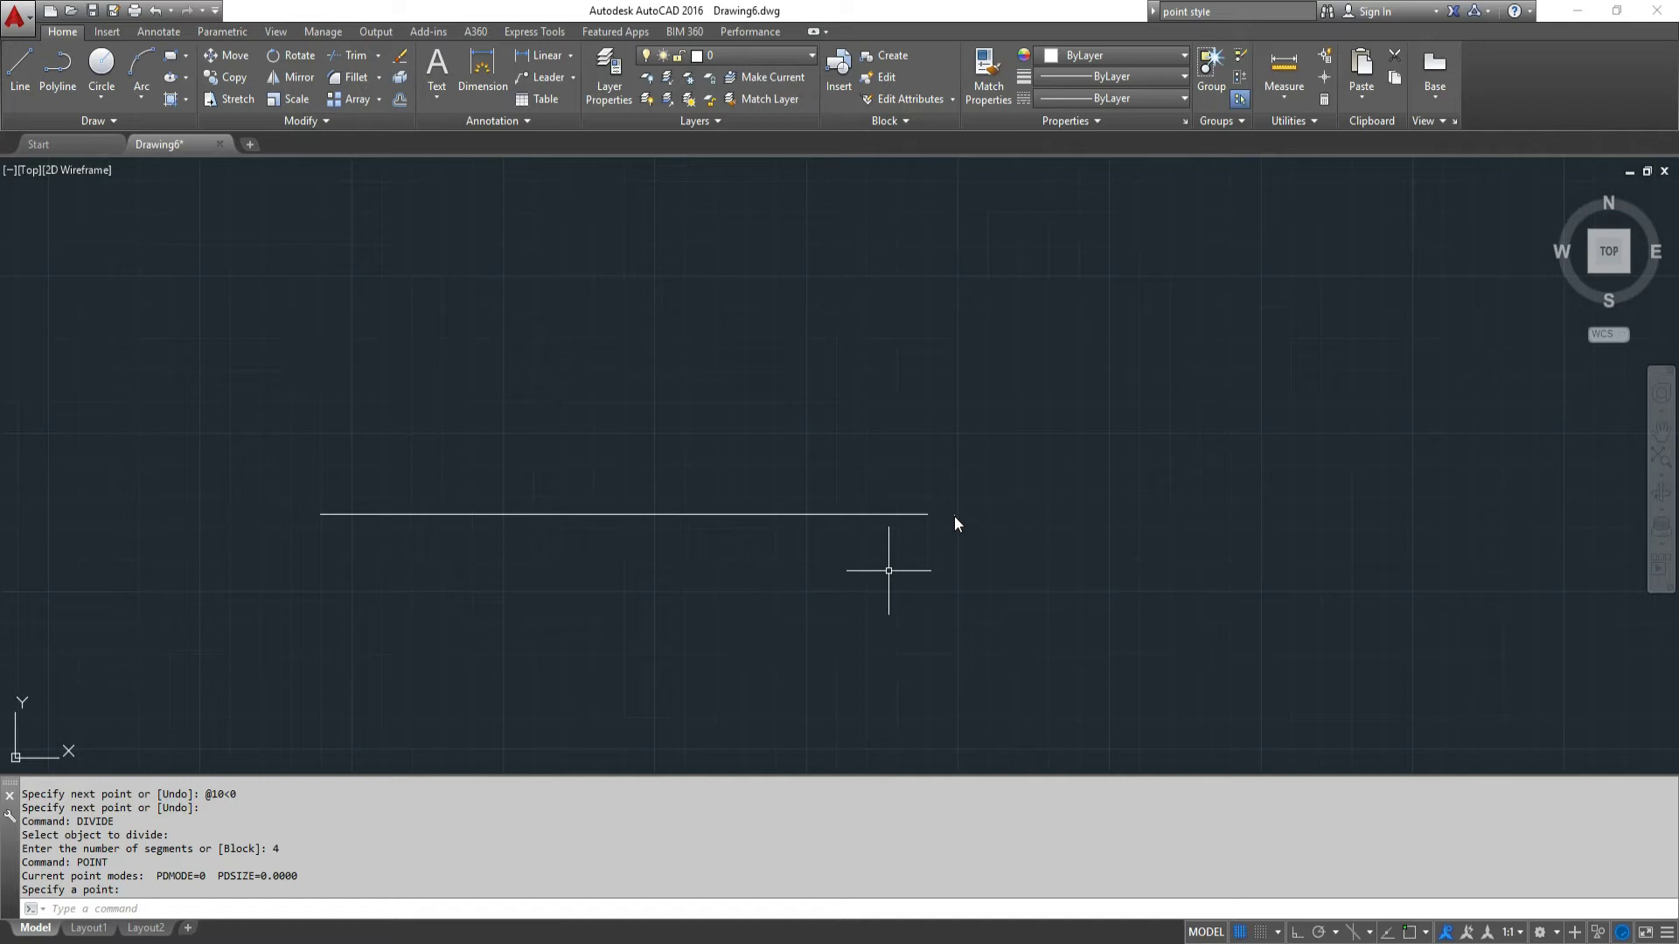
{"action": "type", "text": "L"}
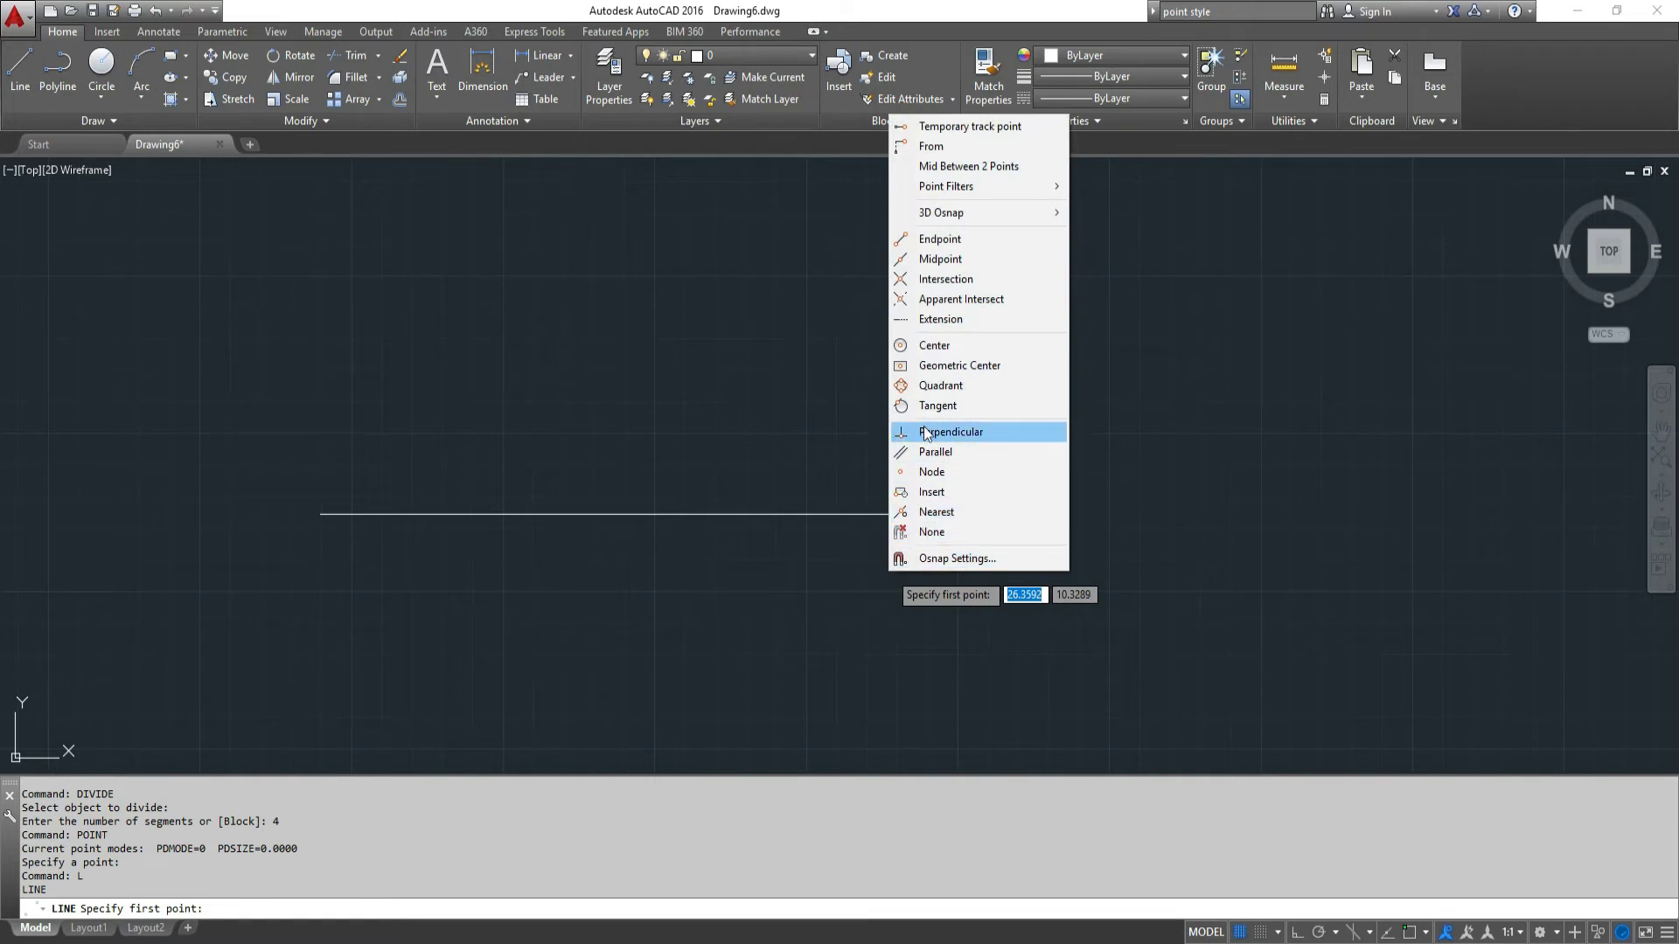
{"action": "mouse_move", "coordinate": [934, 345]}
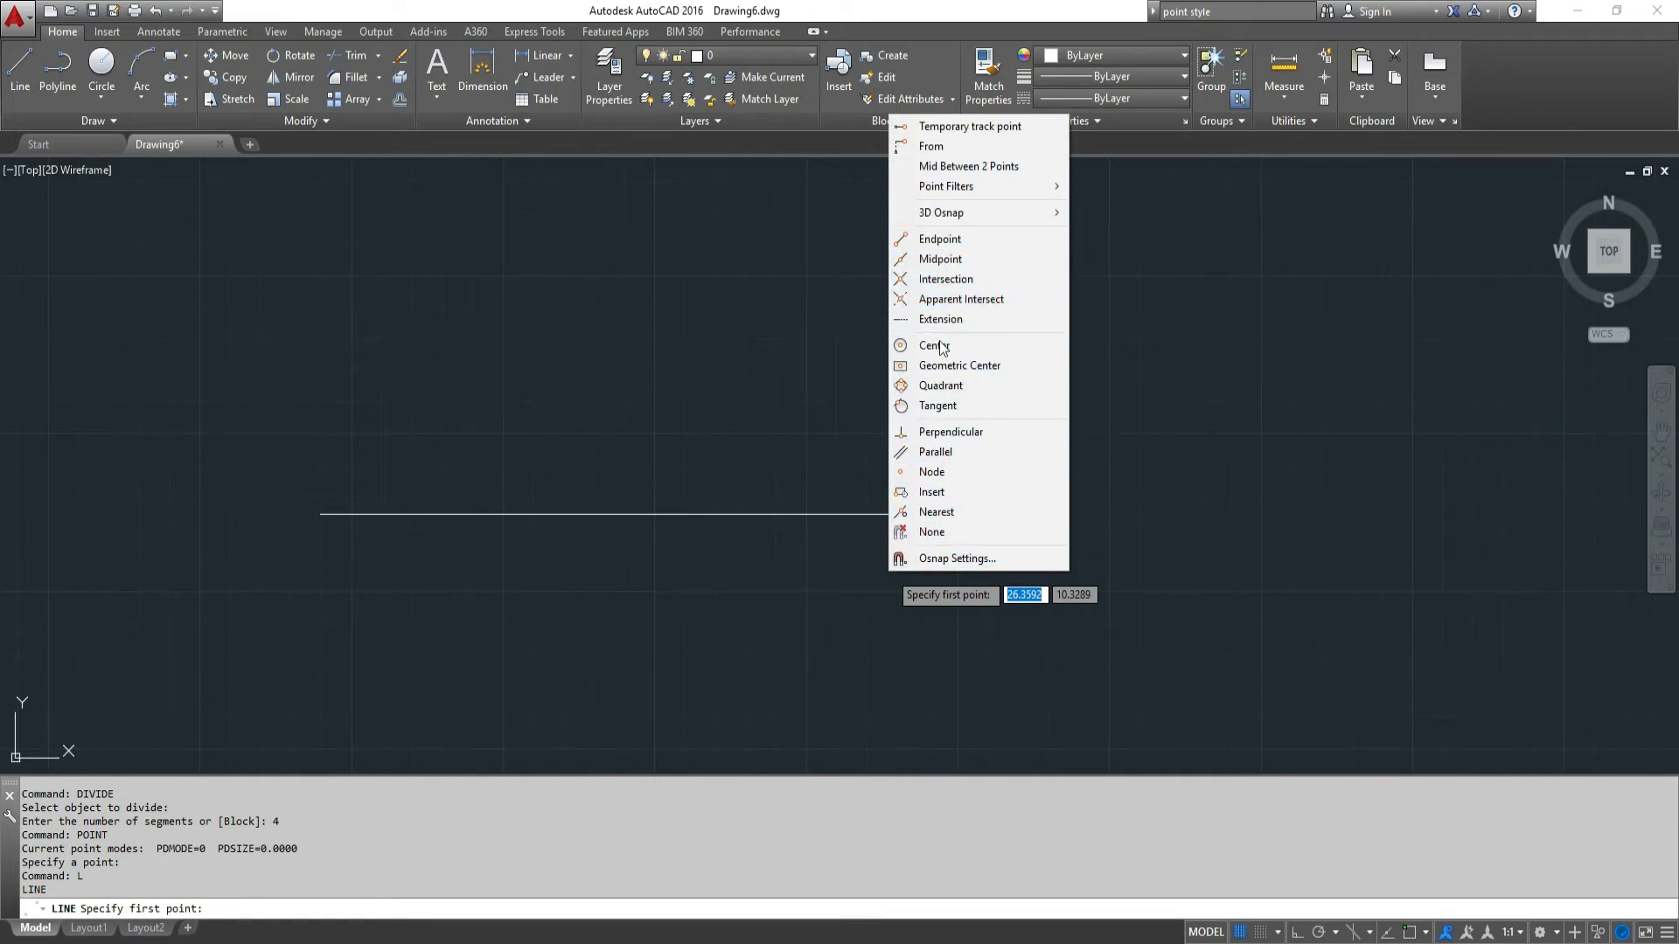
{"action": "left_click", "coordinate": [931, 472]}
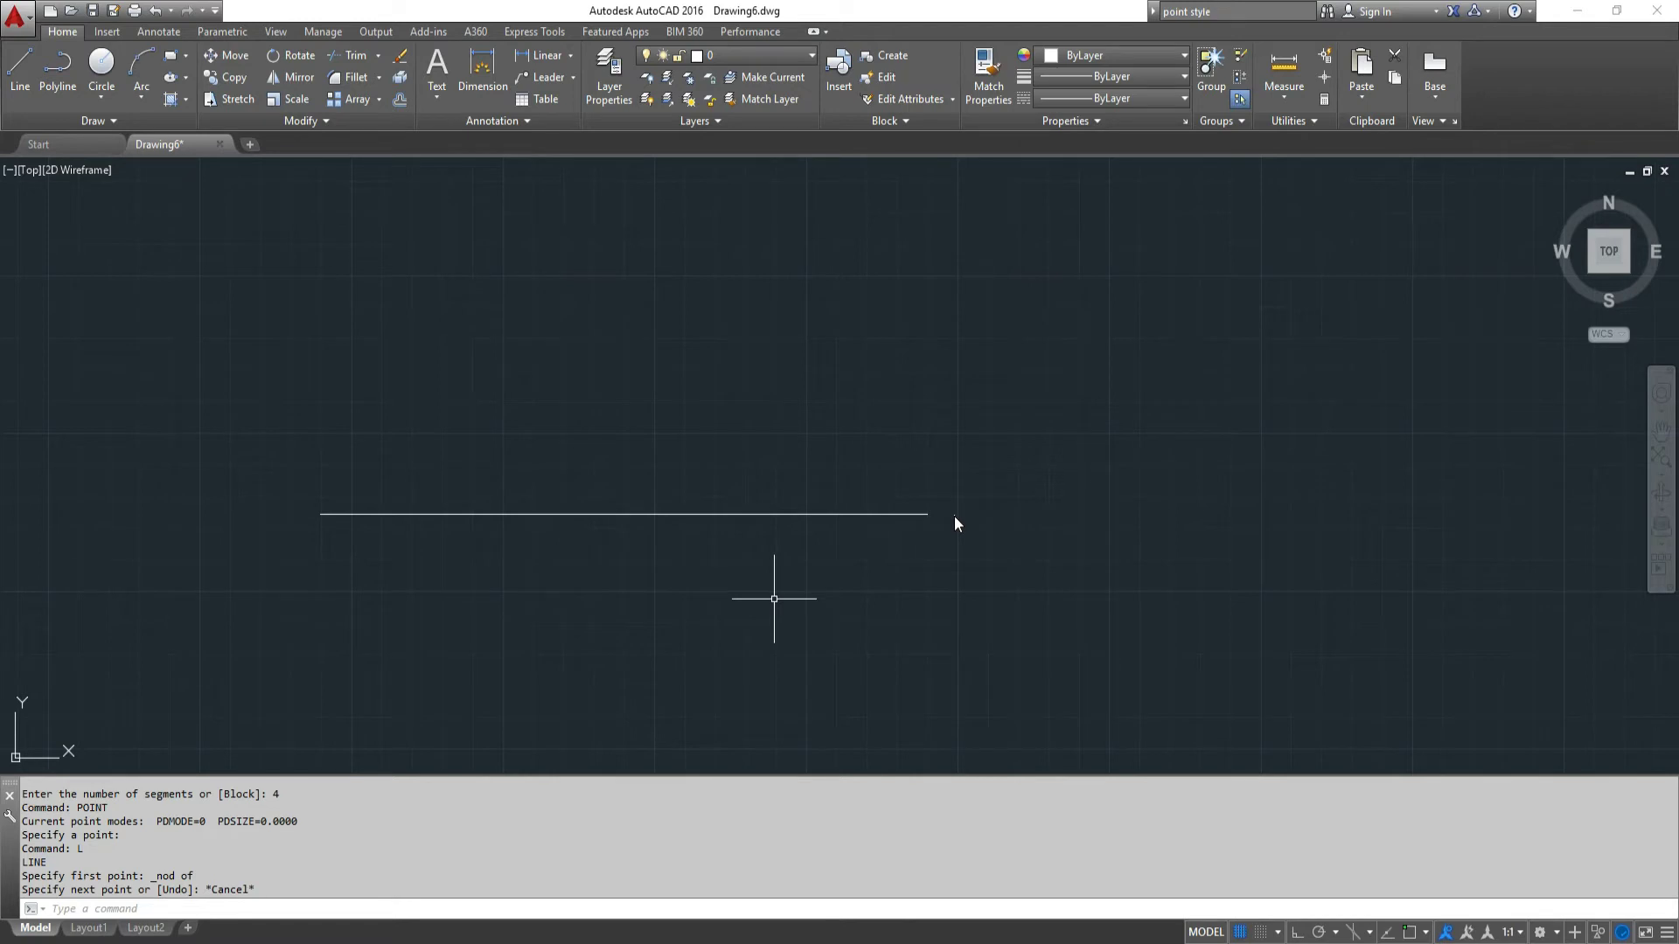
Set PDMODE to 1, then 2, then 3 so the node points show as X markers.
{"action": "type", "text": "pd"}
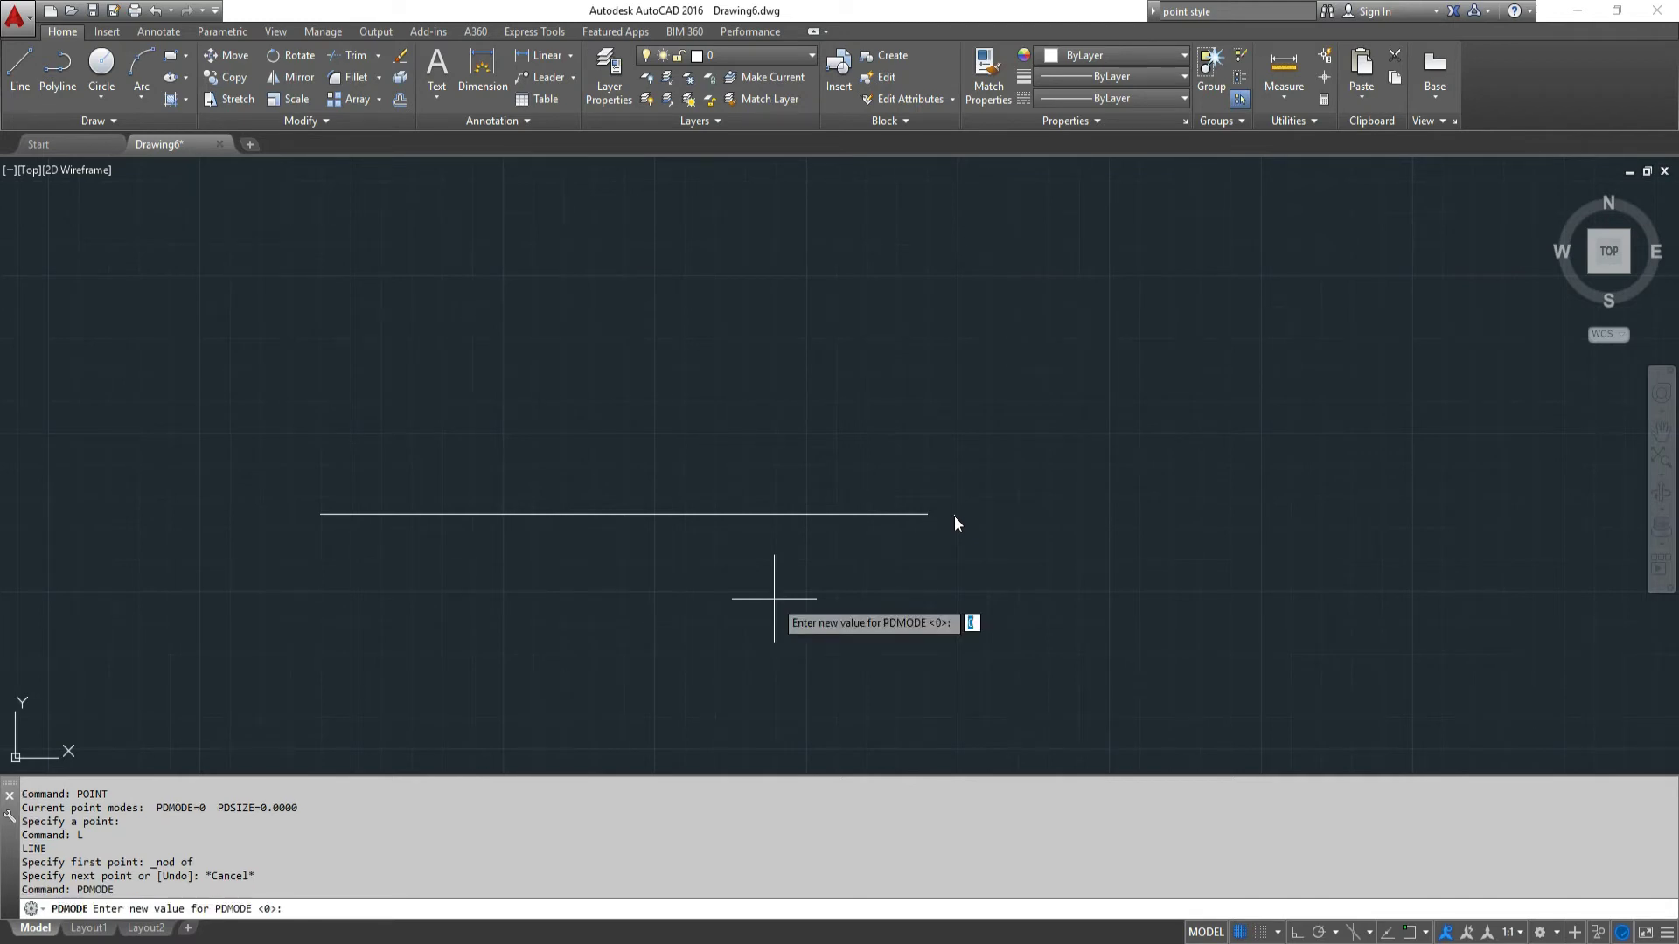
{"action": "type", "text": "1"}
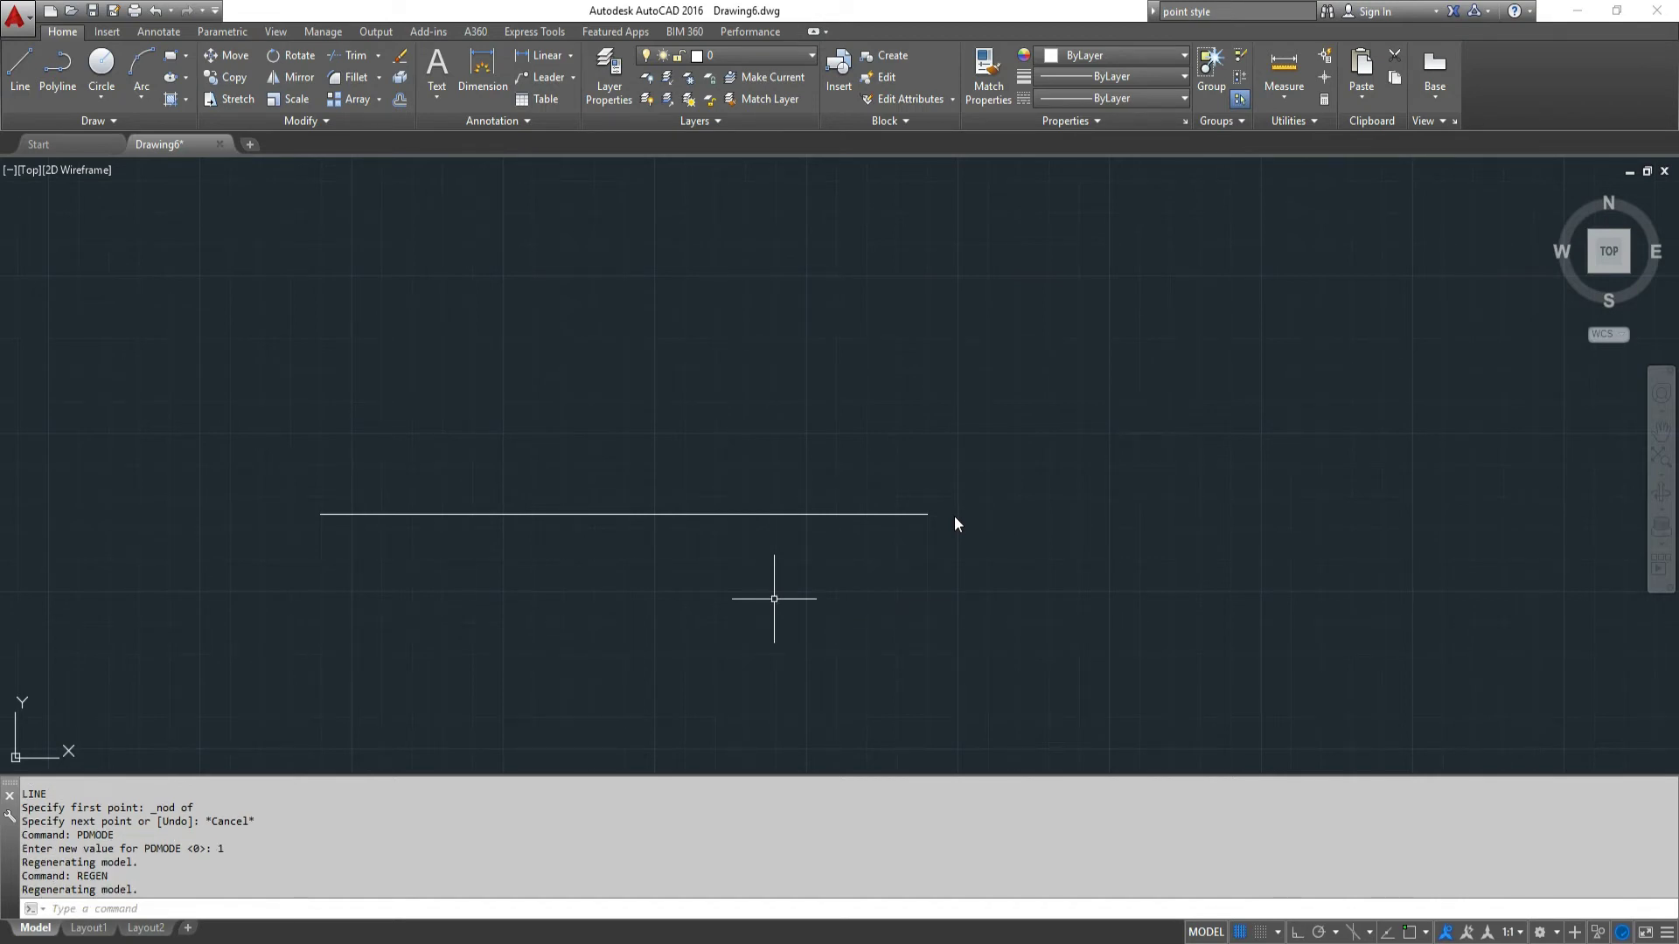
{"action": "type", "text": "p"}
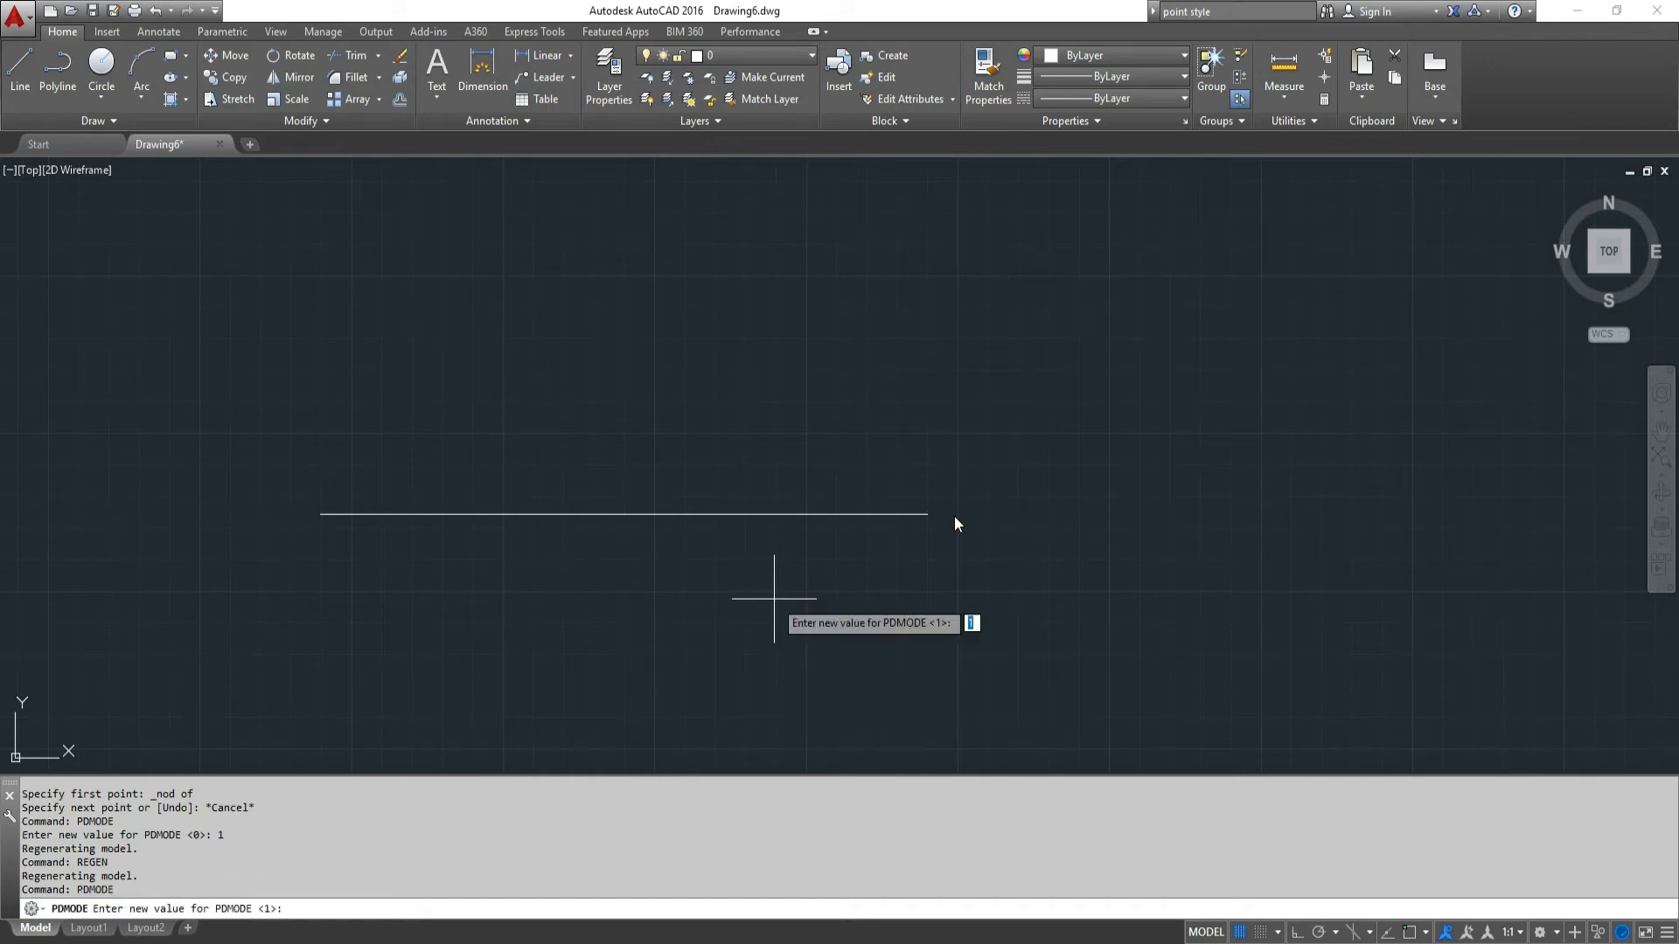
{"action": "type", "text": "2"}
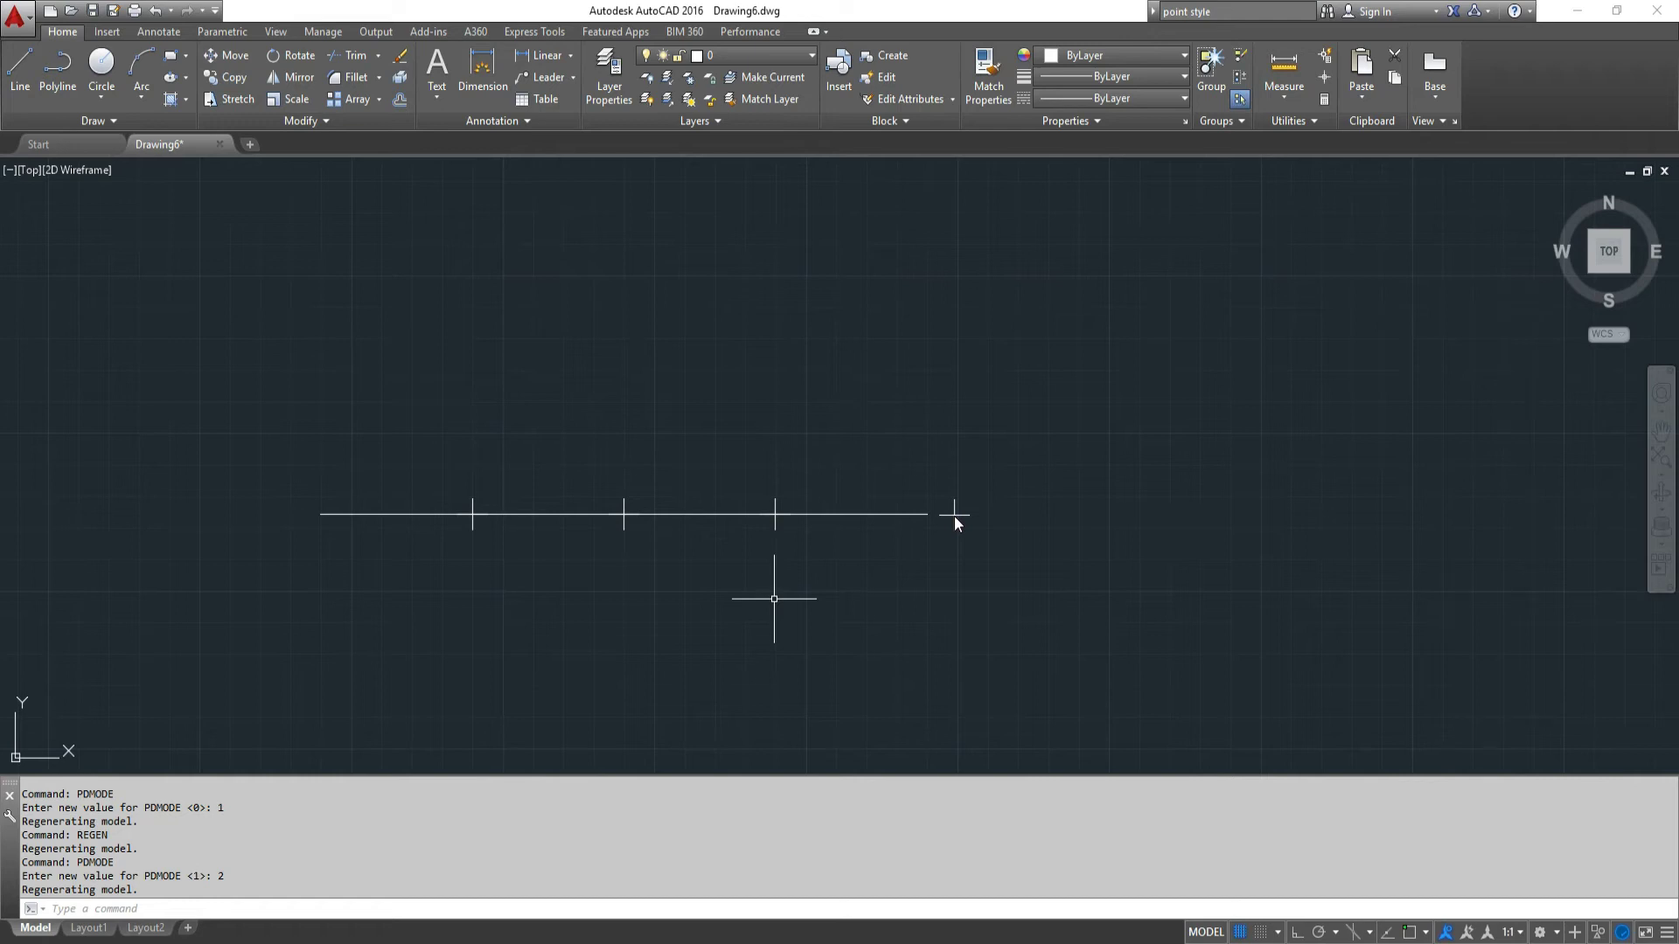
{"action": "type", "text": "d"}
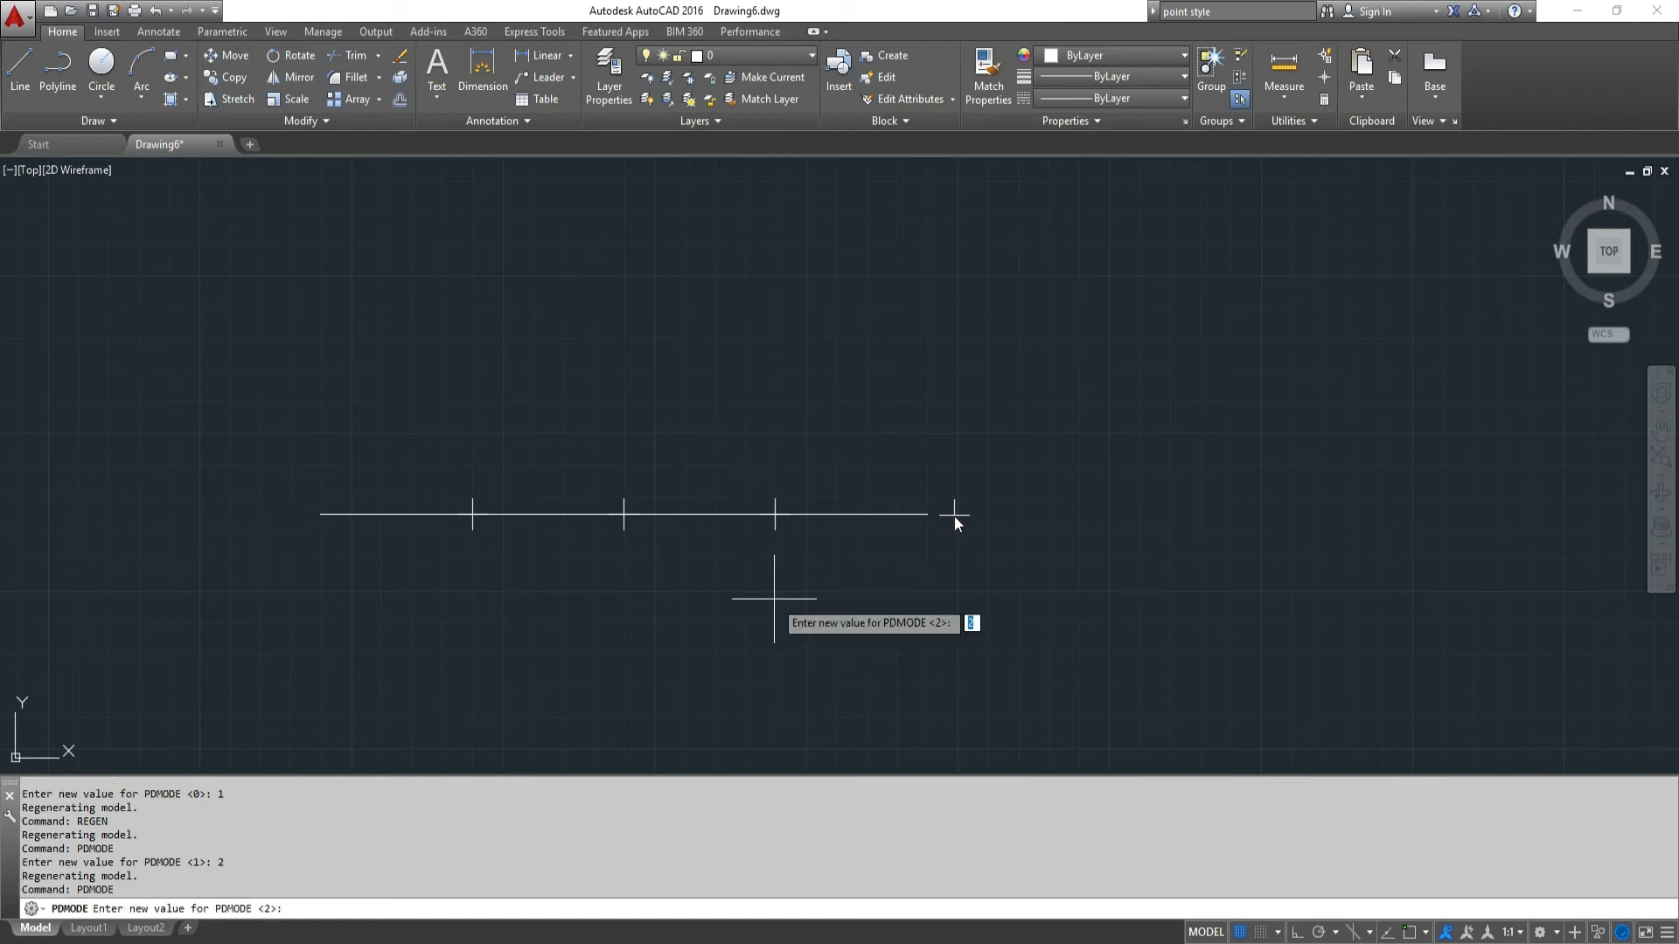
{"action": "type", "text": "3"}
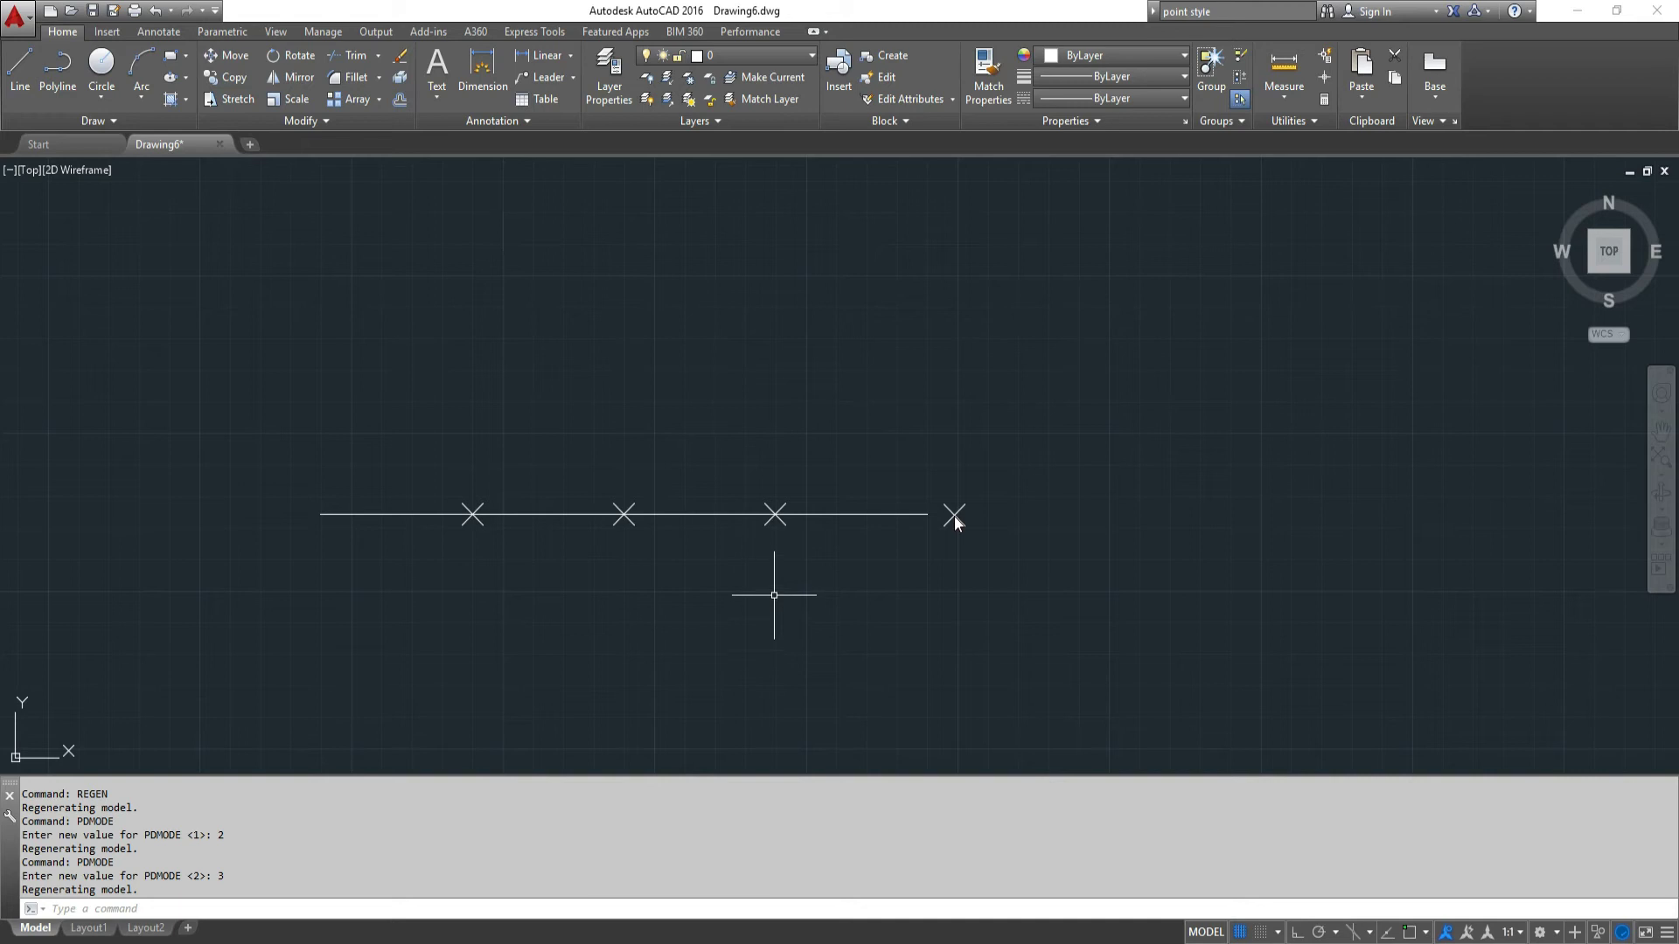
{"action": "mouse_move", "coordinate": [757, 598]}
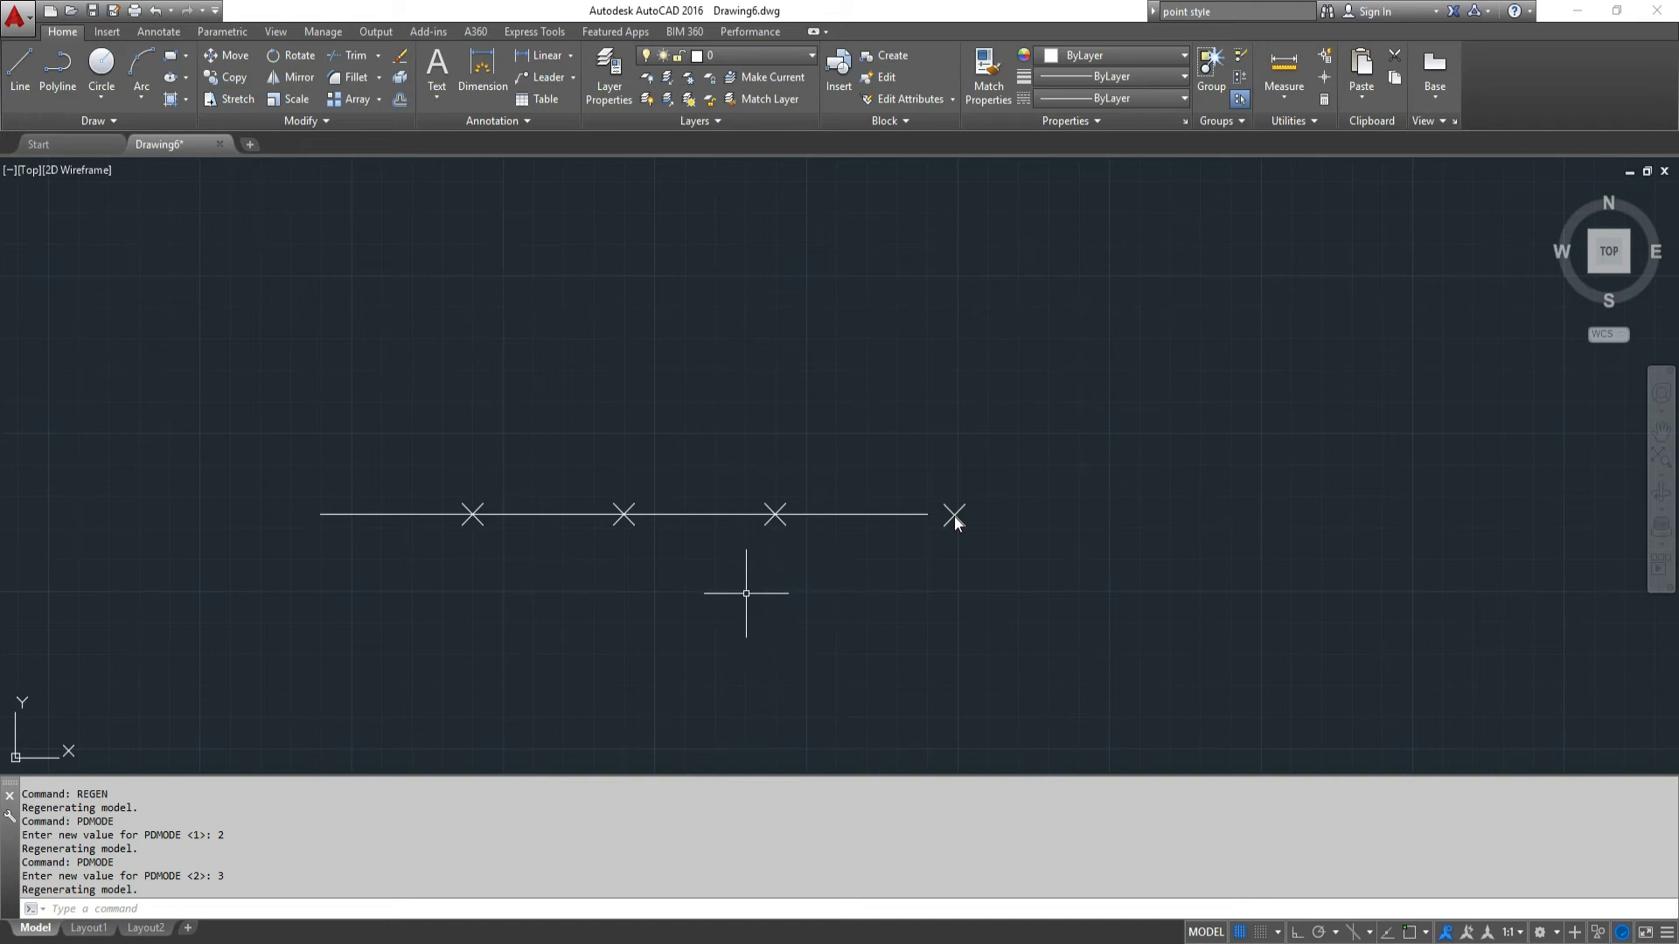
{"action": "type", "text": "PTYPE"}
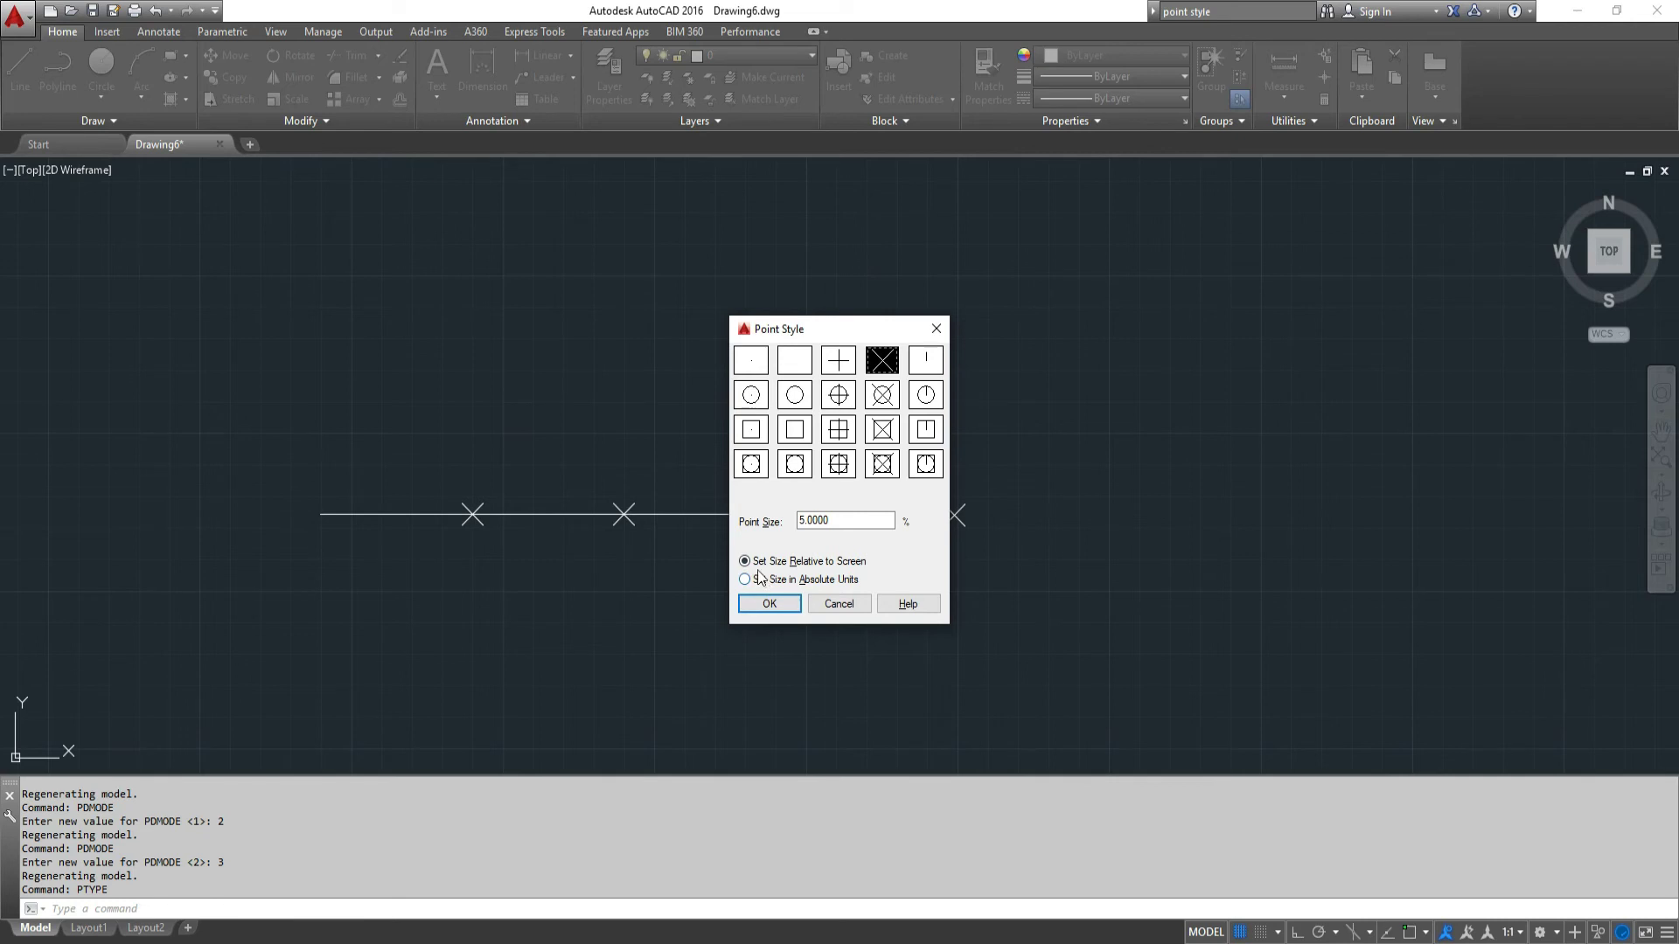
{"action": "mouse_move", "coordinate": [865, 579]}
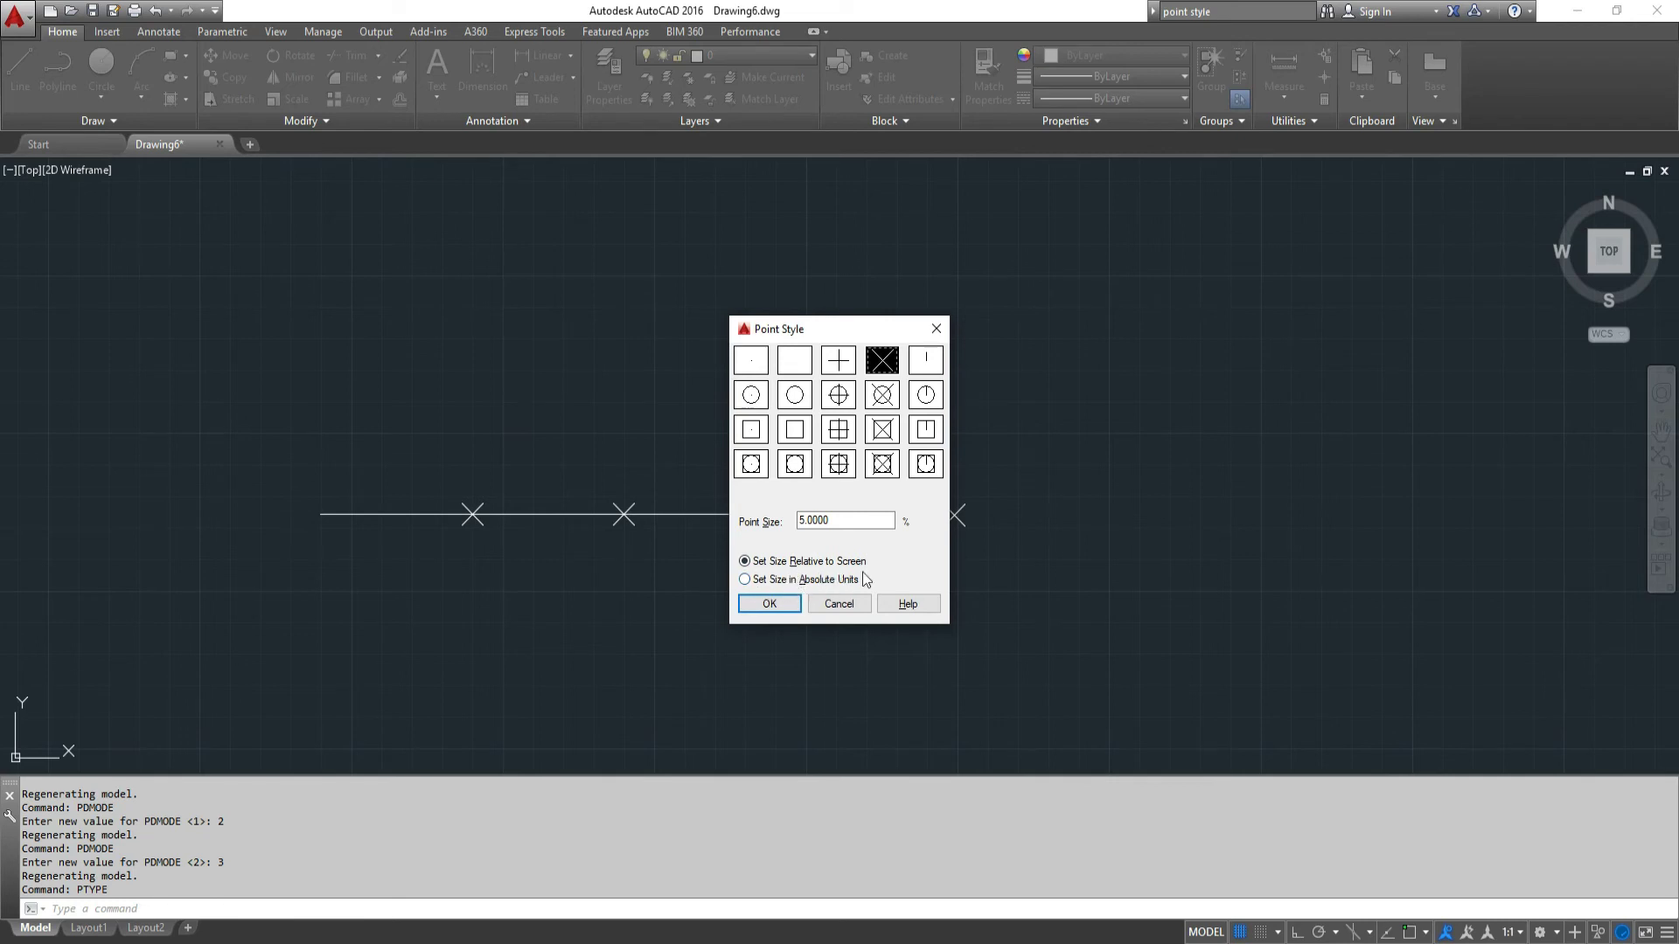
{"action": "left_click", "coordinate": [770, 604]}
{"action": "type", "text": "L"}
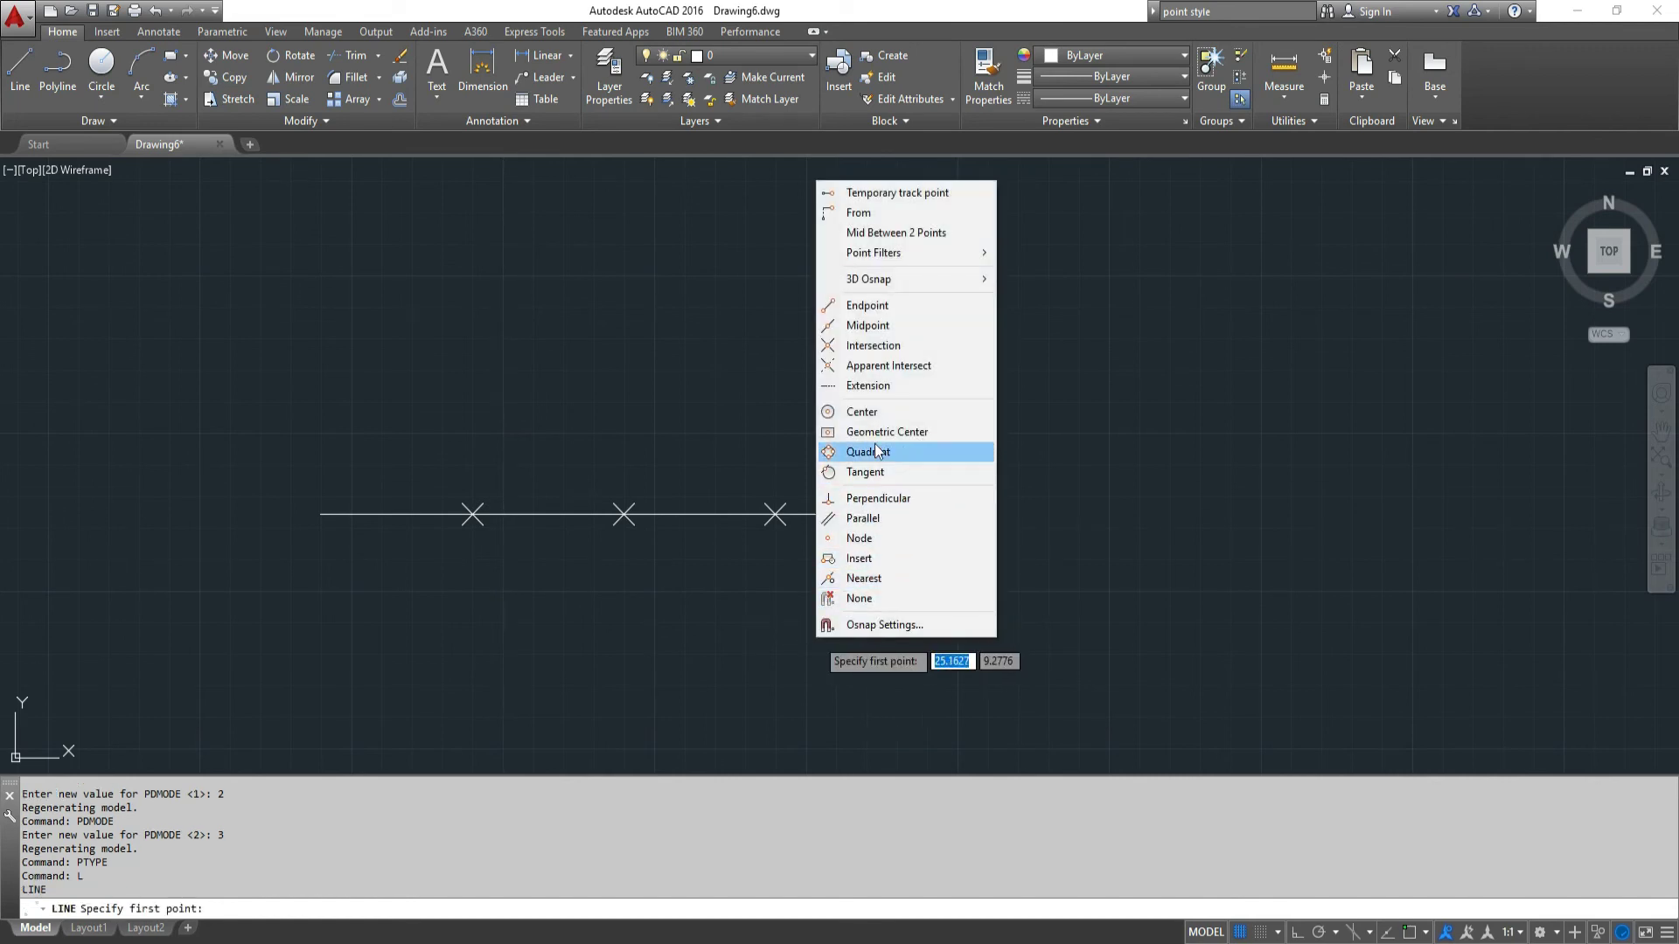
{"action": "mouse_move", "coordinate": [859, 537]}
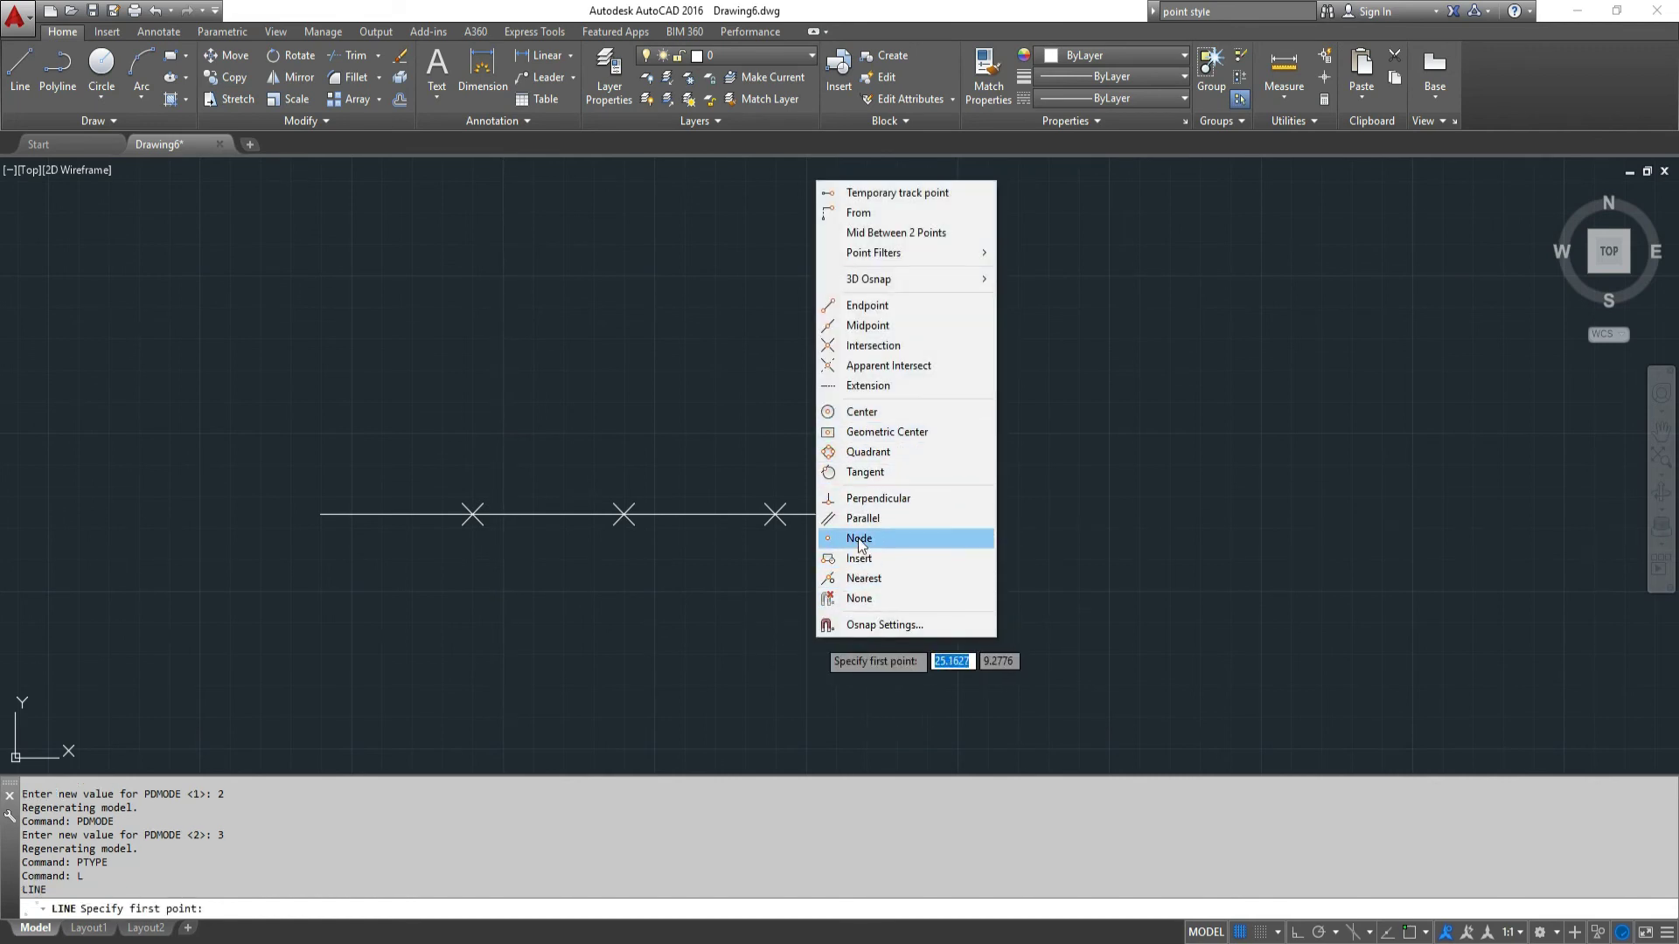
Snap the line's start point to a node on the divided line.
{"action": "left_click", "coordinate": [859, 537]}
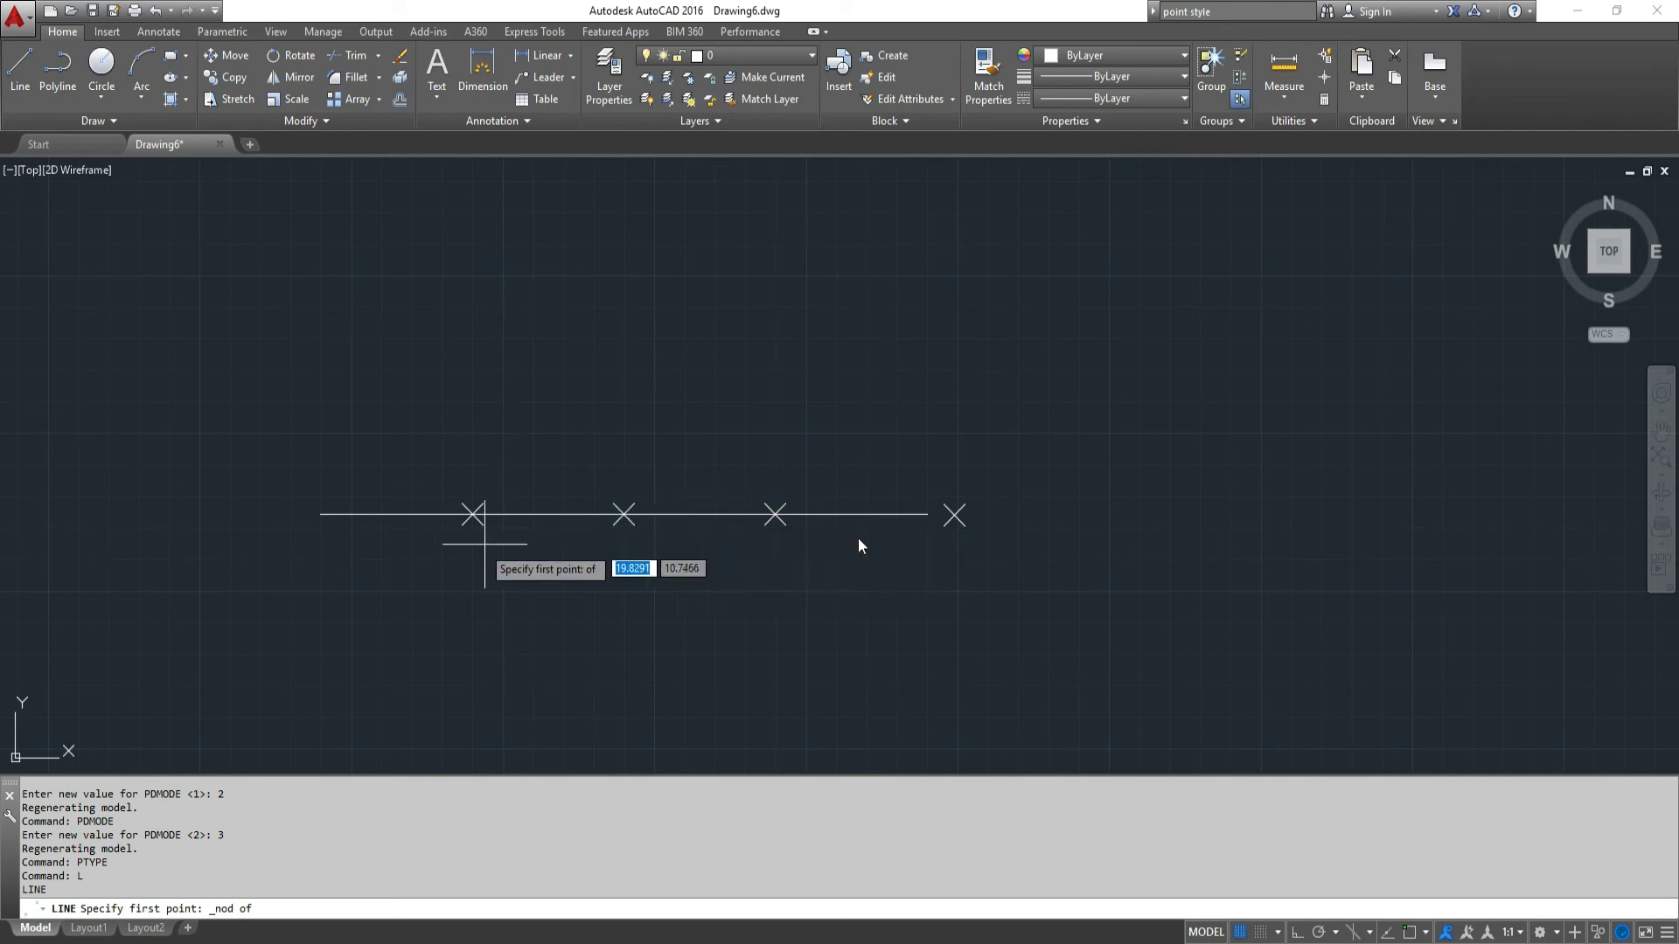
{"action": "mouse_move", "coordinate": [953, 514]}
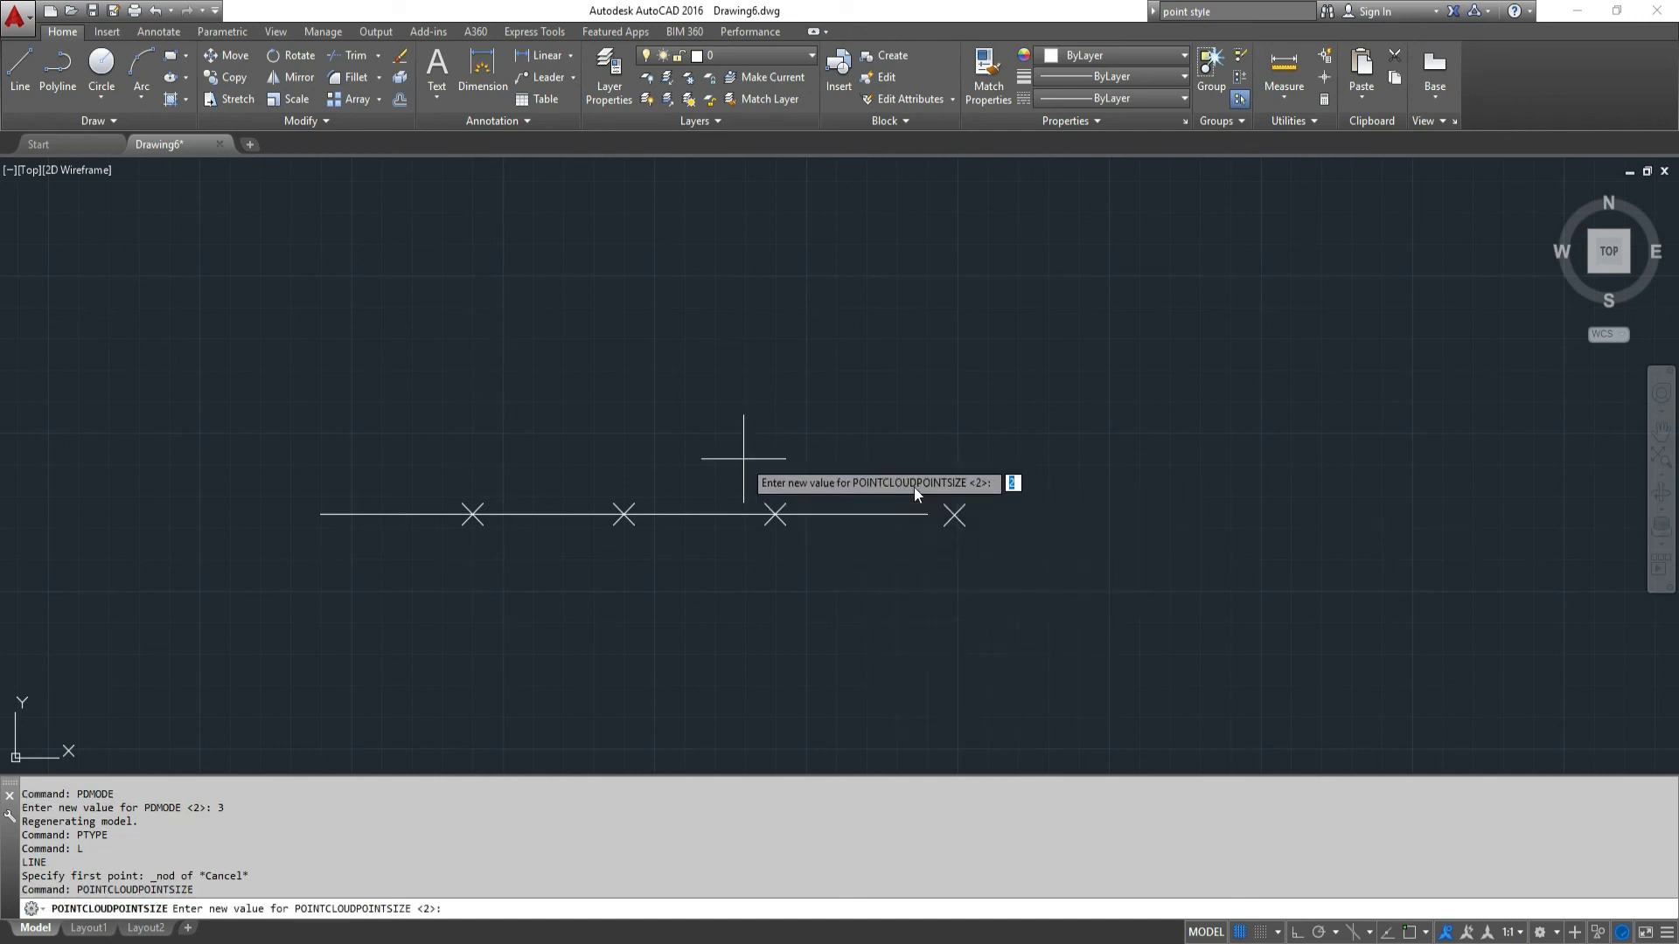
Cancel the prompt, set the point cloud point size to 3, and begin a new PO command.
{"action": "key", "text": "Escape"}
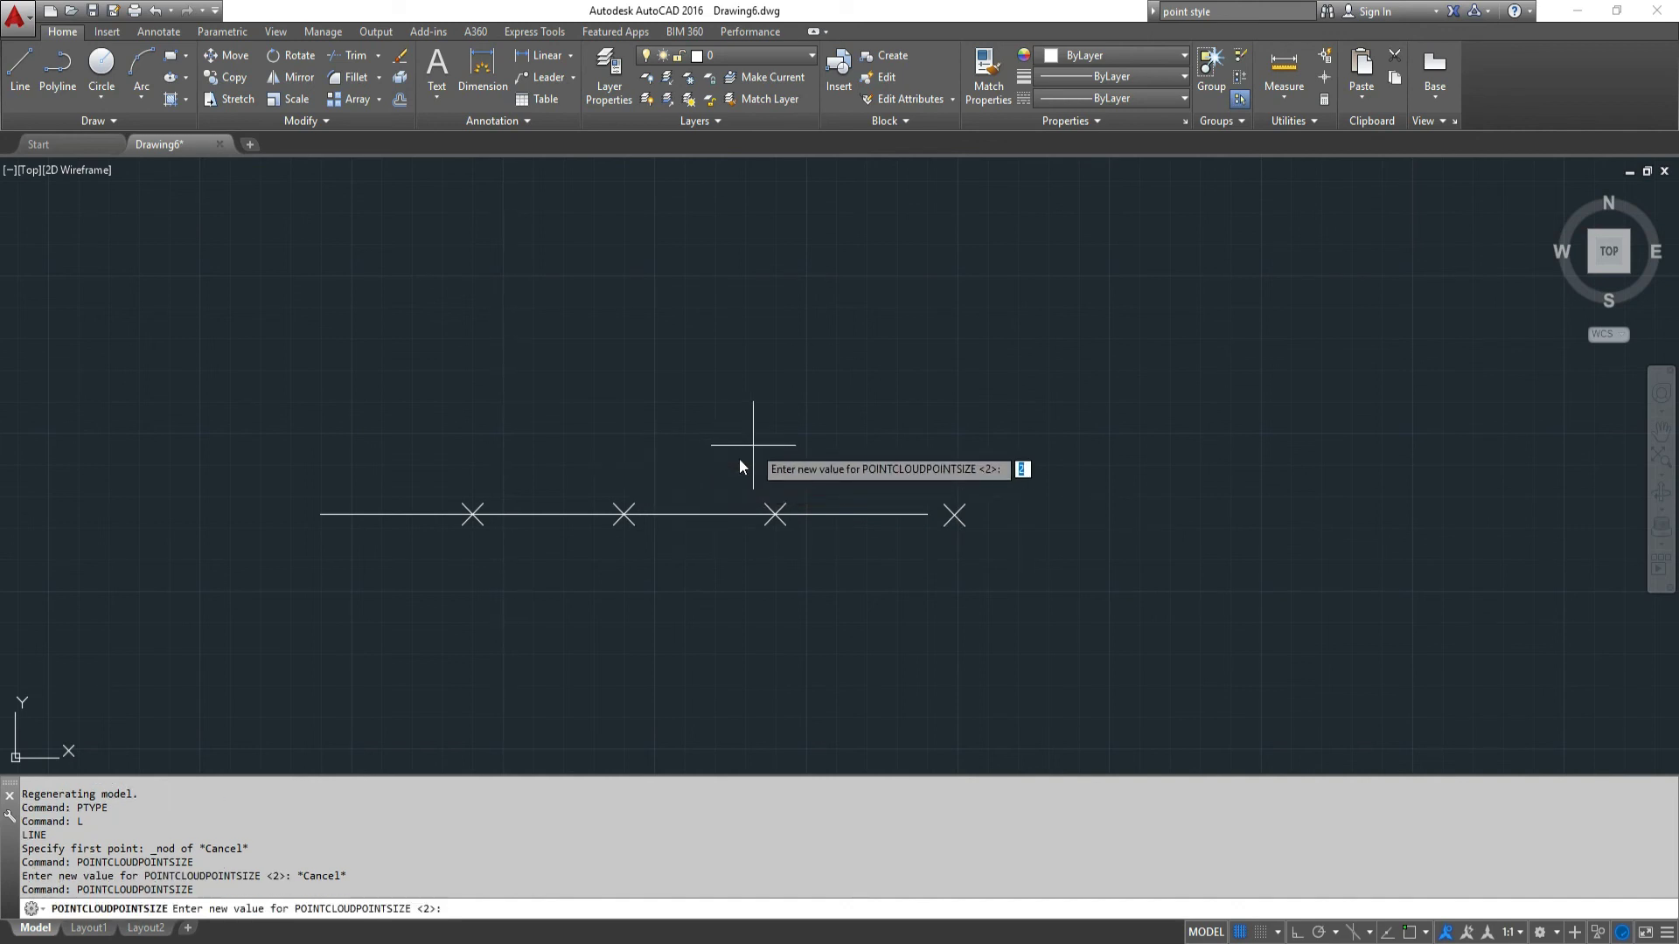
{"action": "type", "text": "3"}
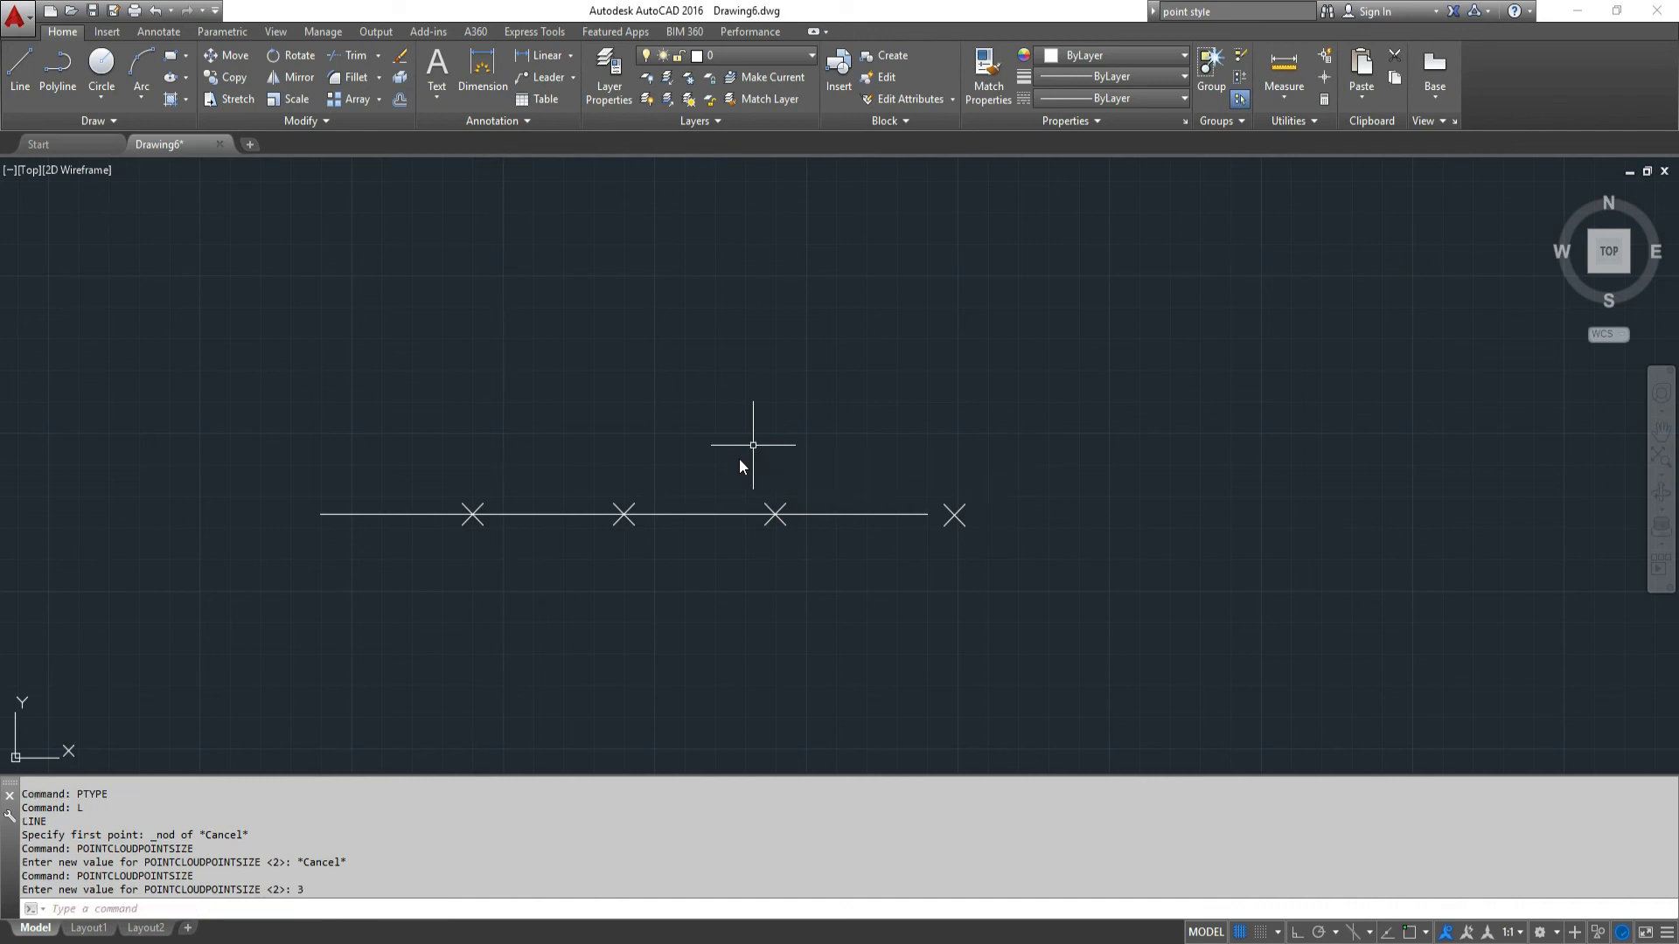
{"action": "type", "text": "po"}
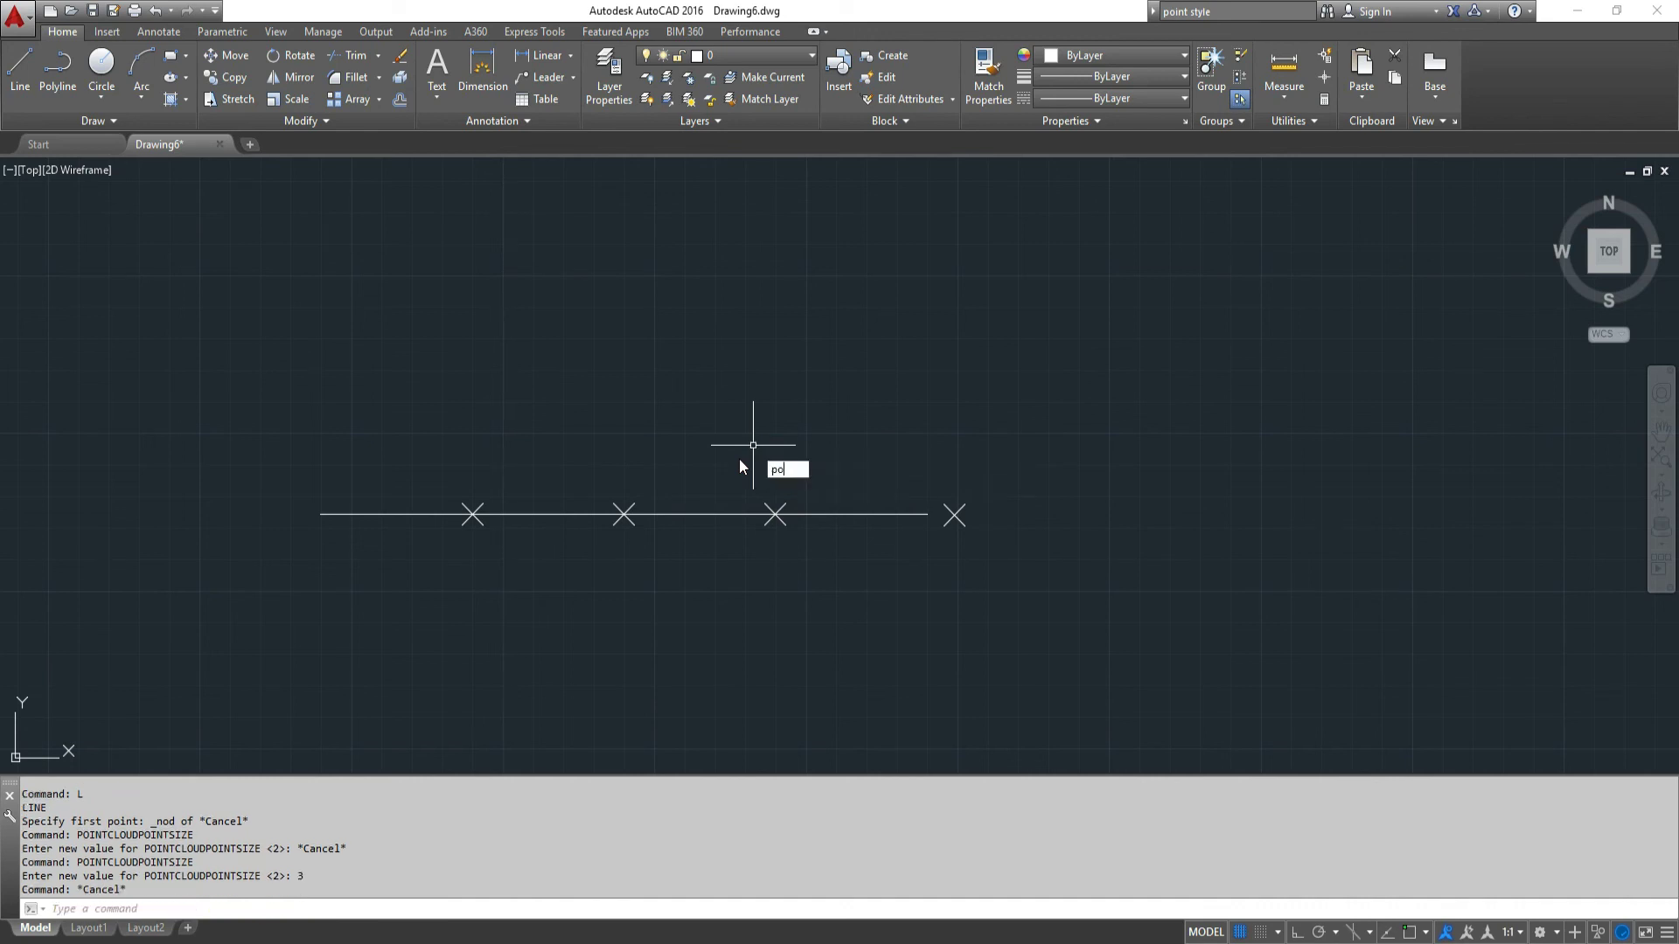